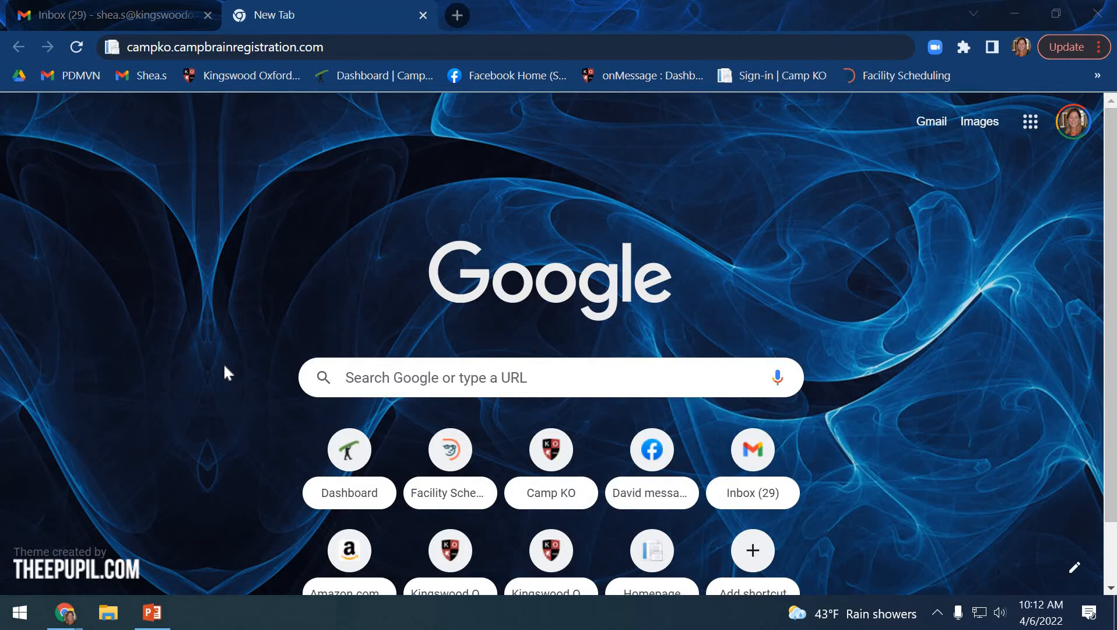
mouse_move(217, 274)
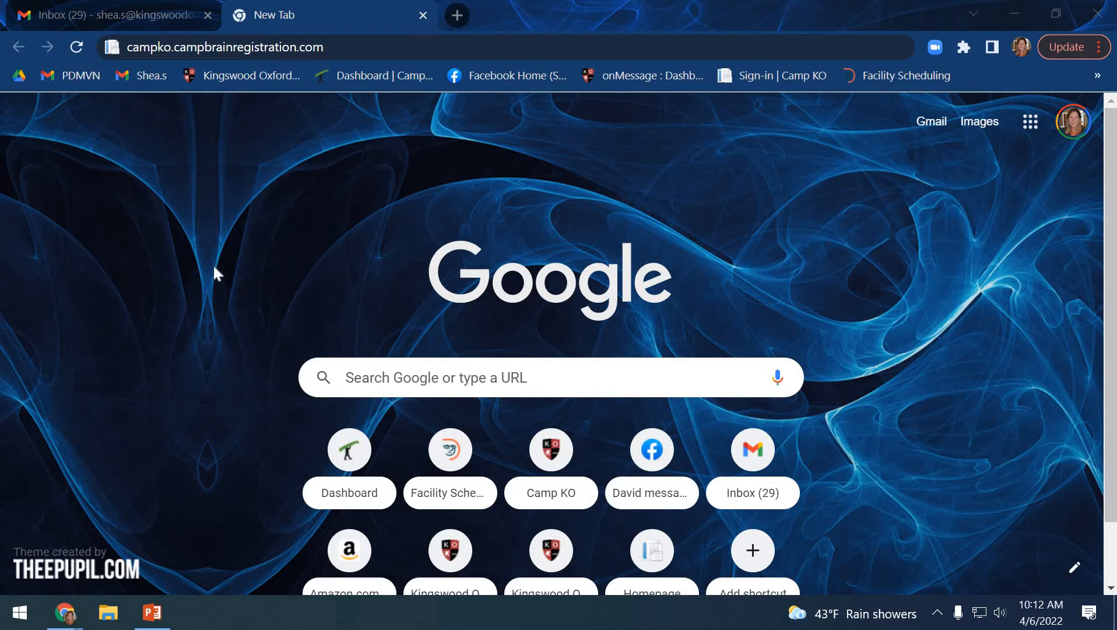
mouse_move(135, 64)
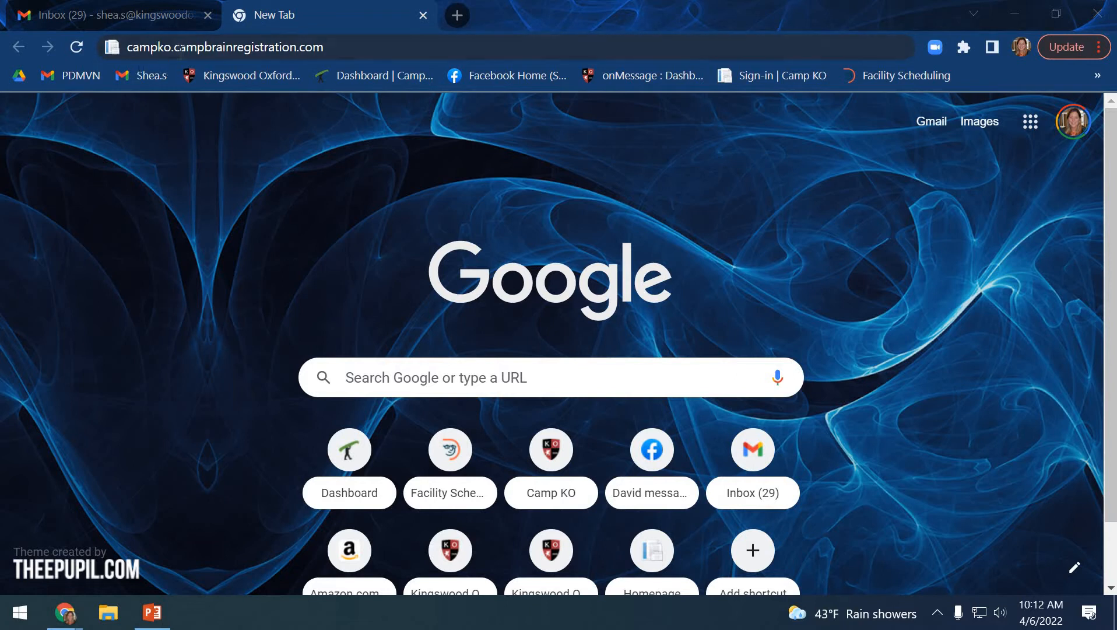
mouse_move(299, 67)
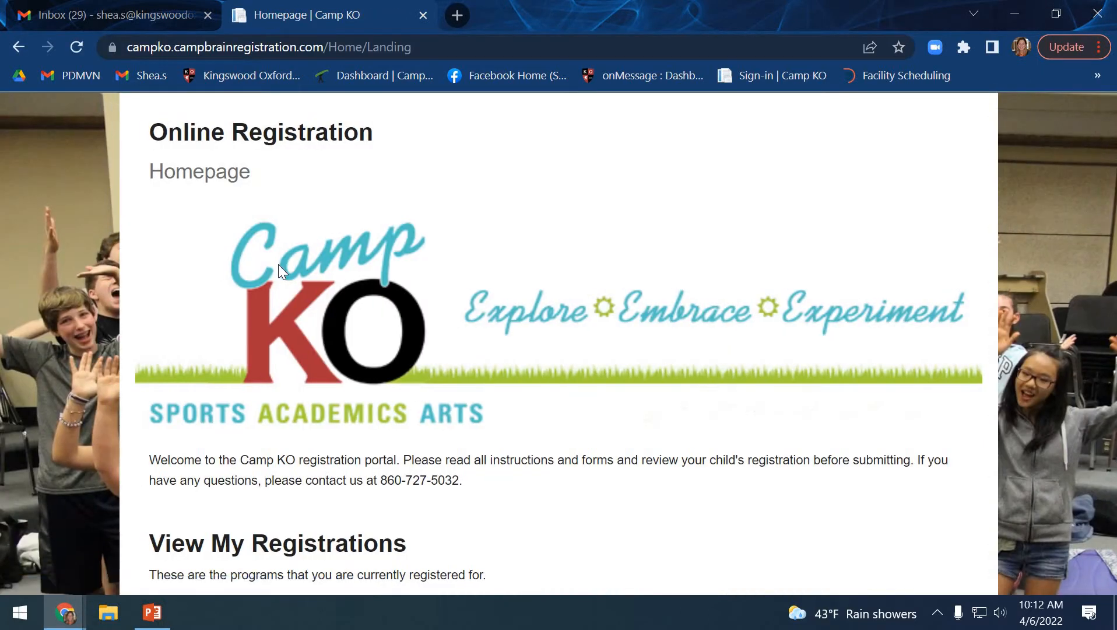
mouse_move(220, 275)
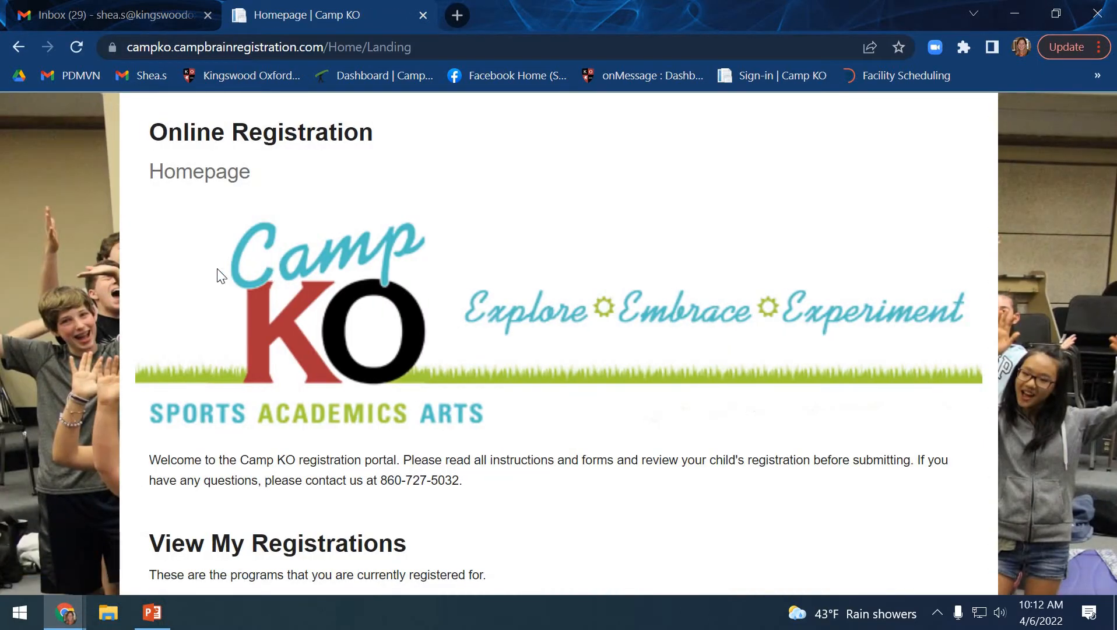
Scroll the homepage down to the View My Registrations section showing Summer Camp 2022
scroll("down", 3)
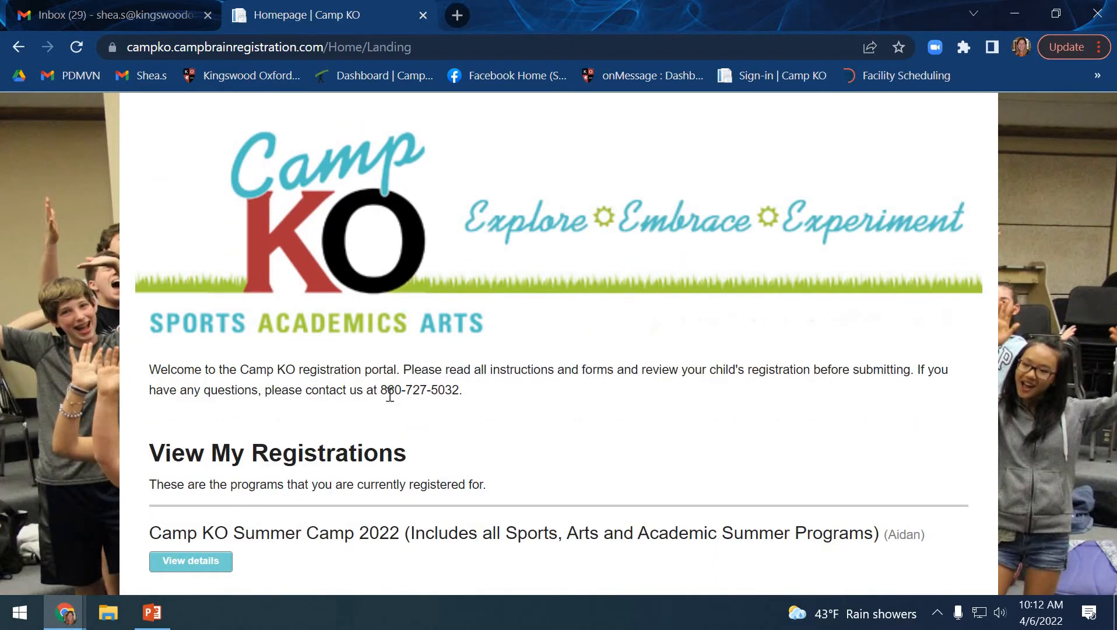
scroll("down", 3)
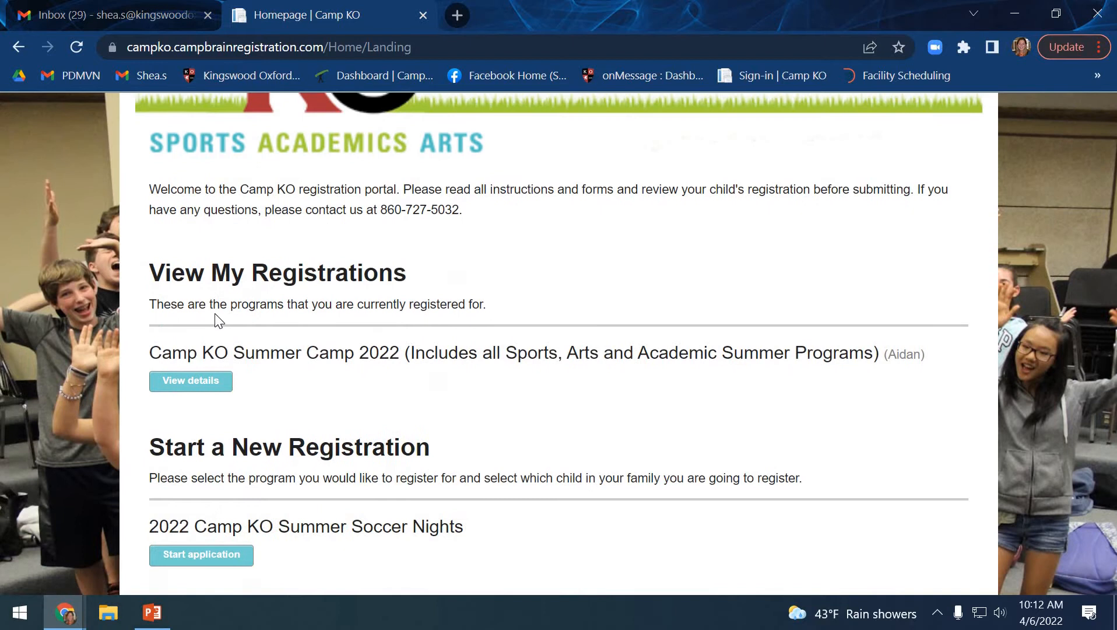
mouse_move(394, 302)
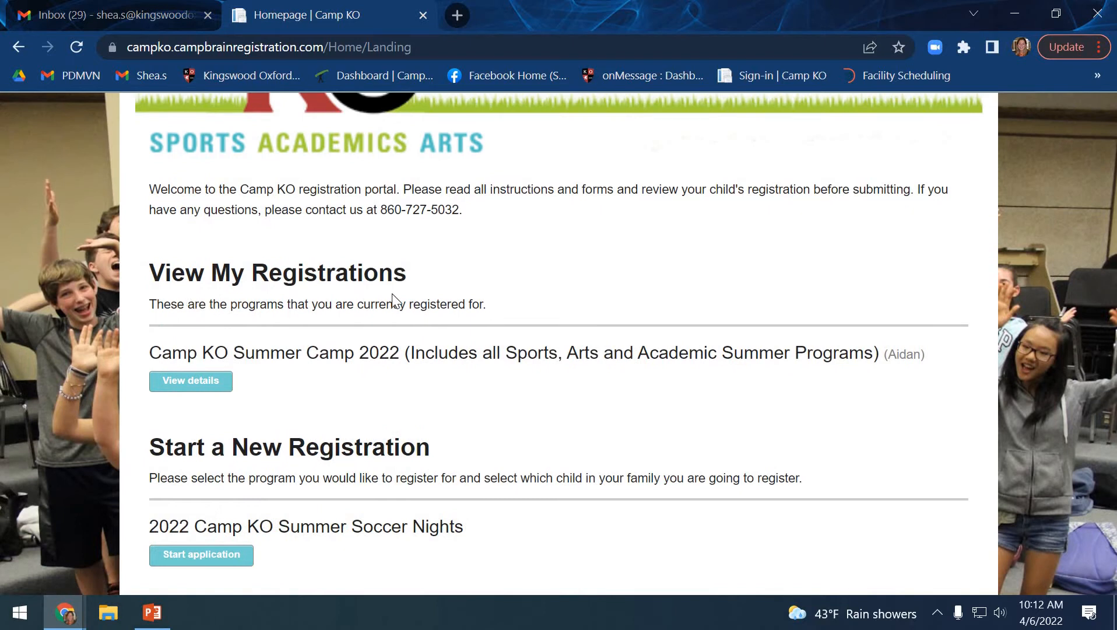
mouse_move(235, 359)
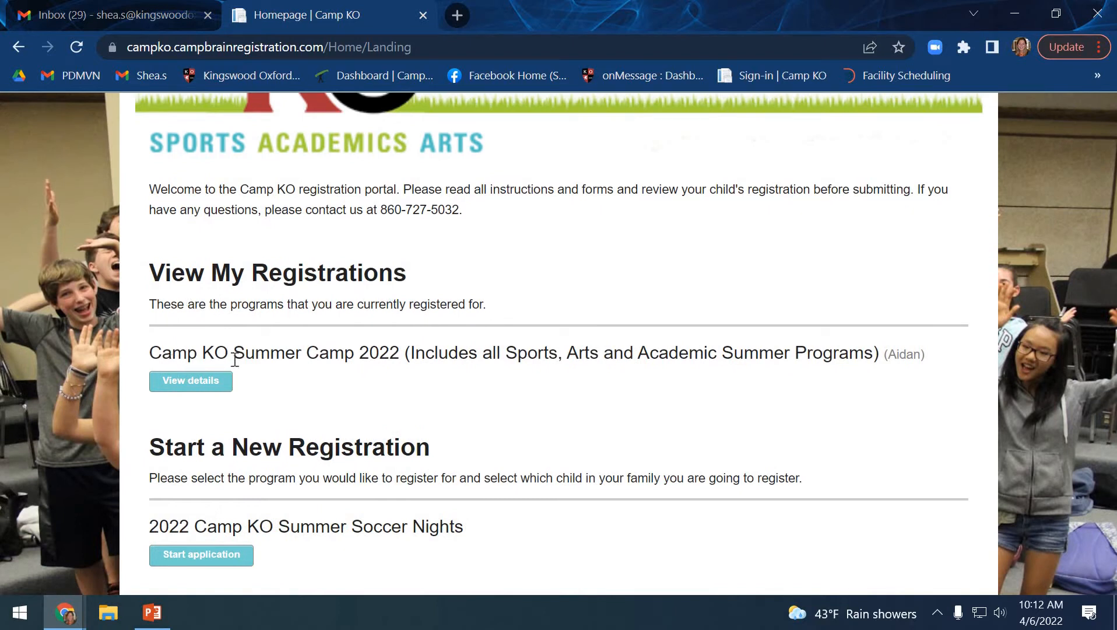
mouse_move(337, 380)
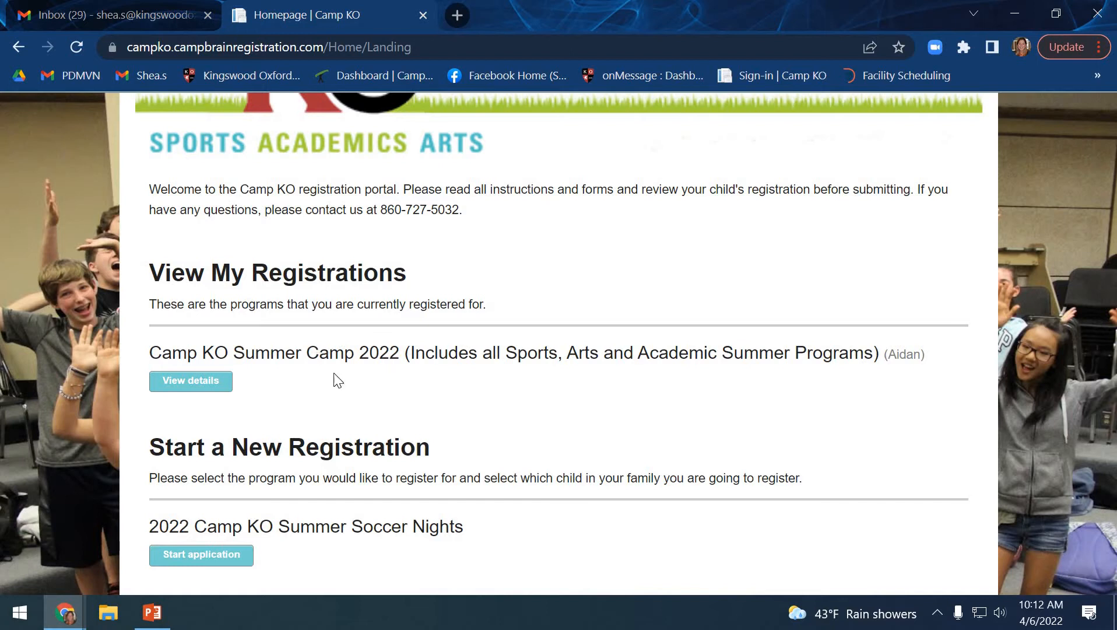
mouse_move(190, 380)
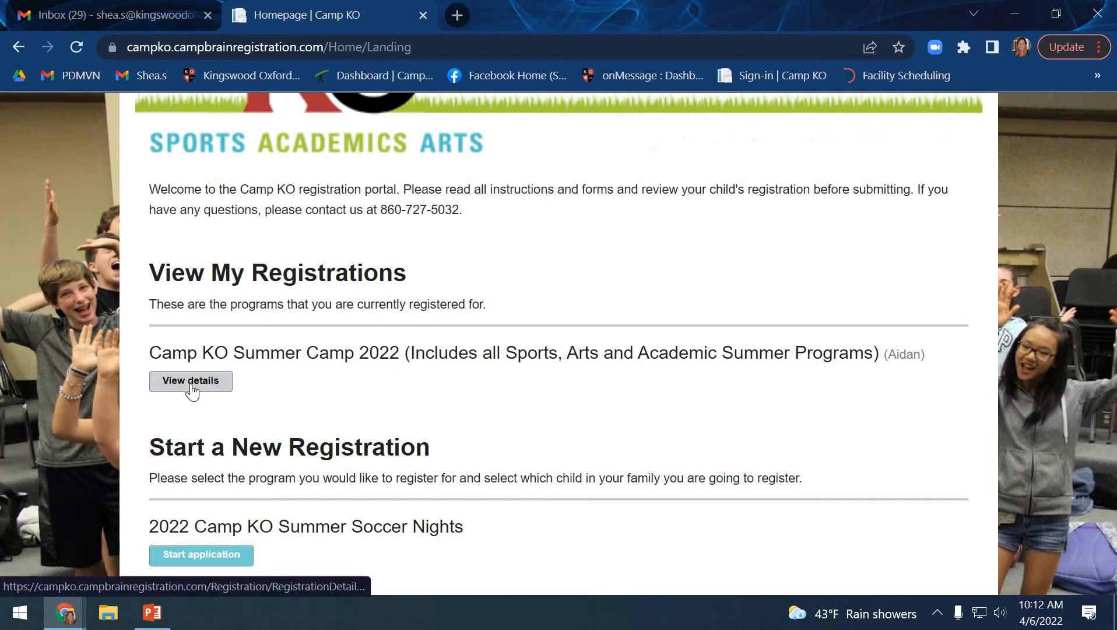
View details of the Summer Camp 2022 registration, down to the Upload Documents and Financial sections
left_click(190, 380)
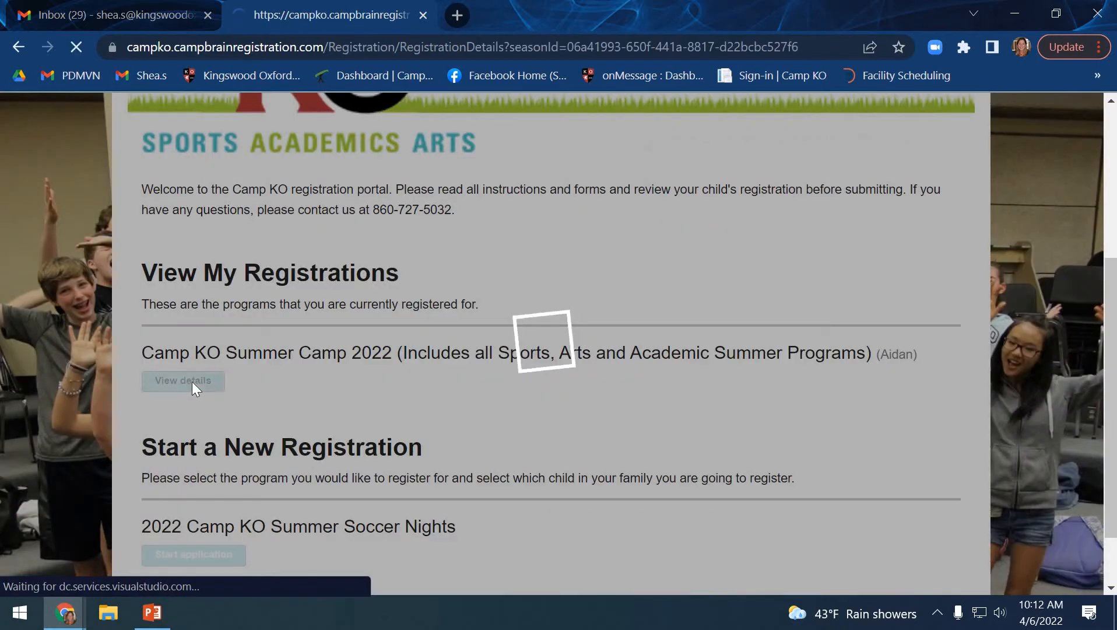
left_click(182, 380)
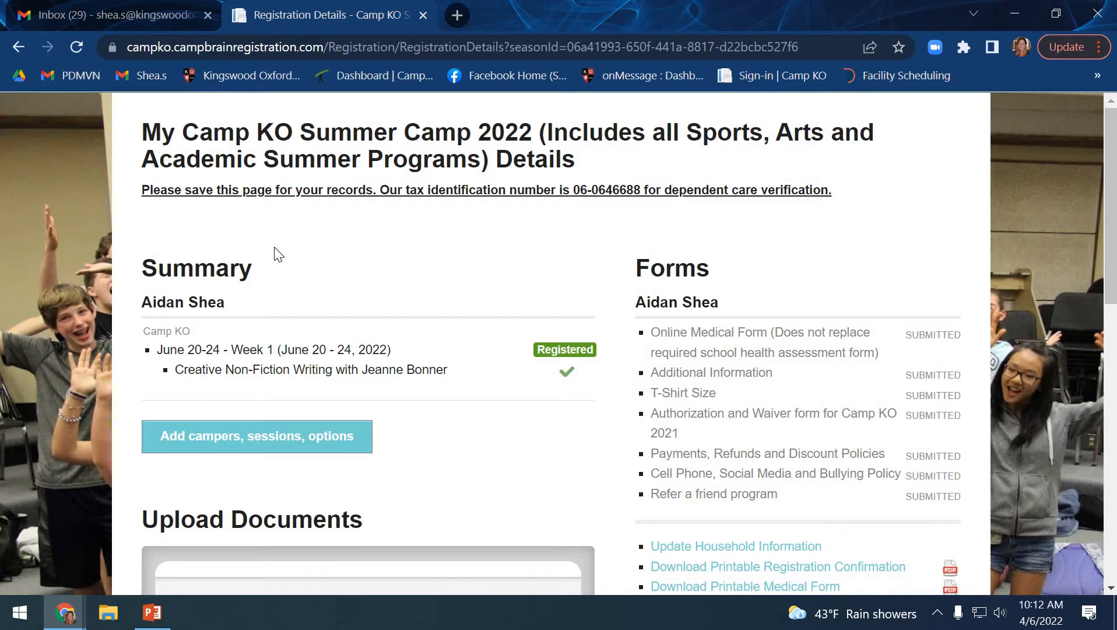
mouse_move(722, 327)
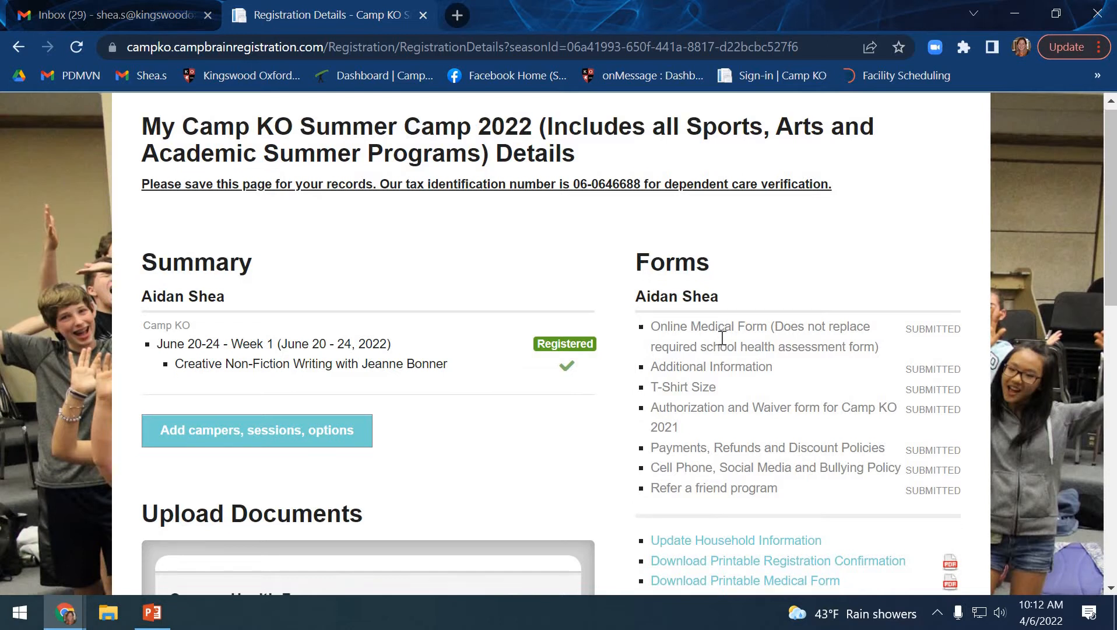
scroll("down", 3)
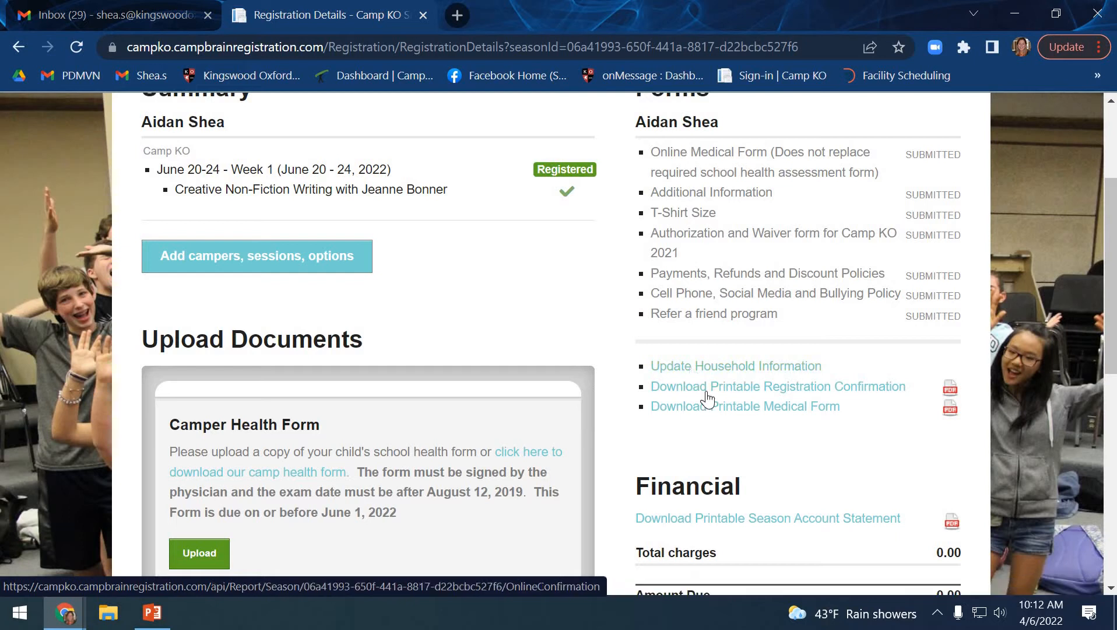
mouse_move(710, 406)
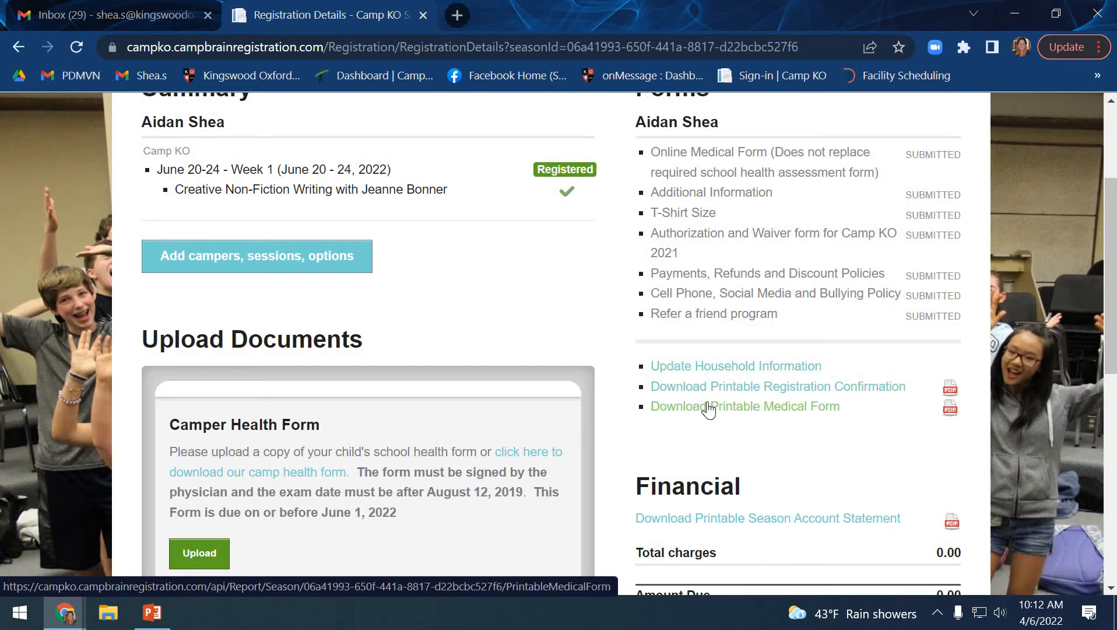
scroll("down", 3)
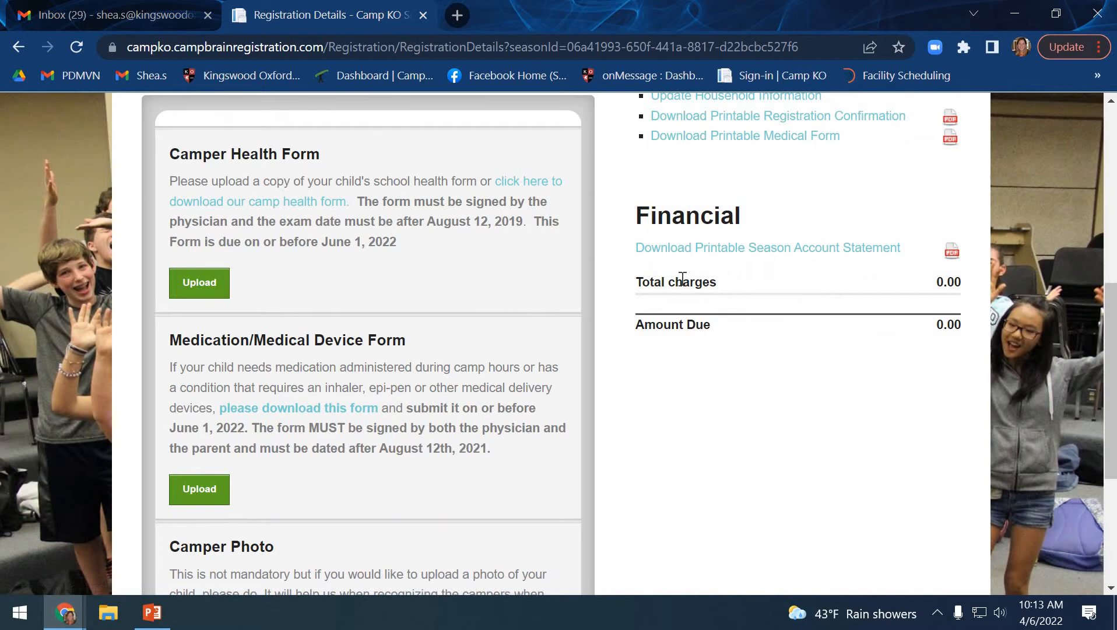
mouse_move(744, 352)
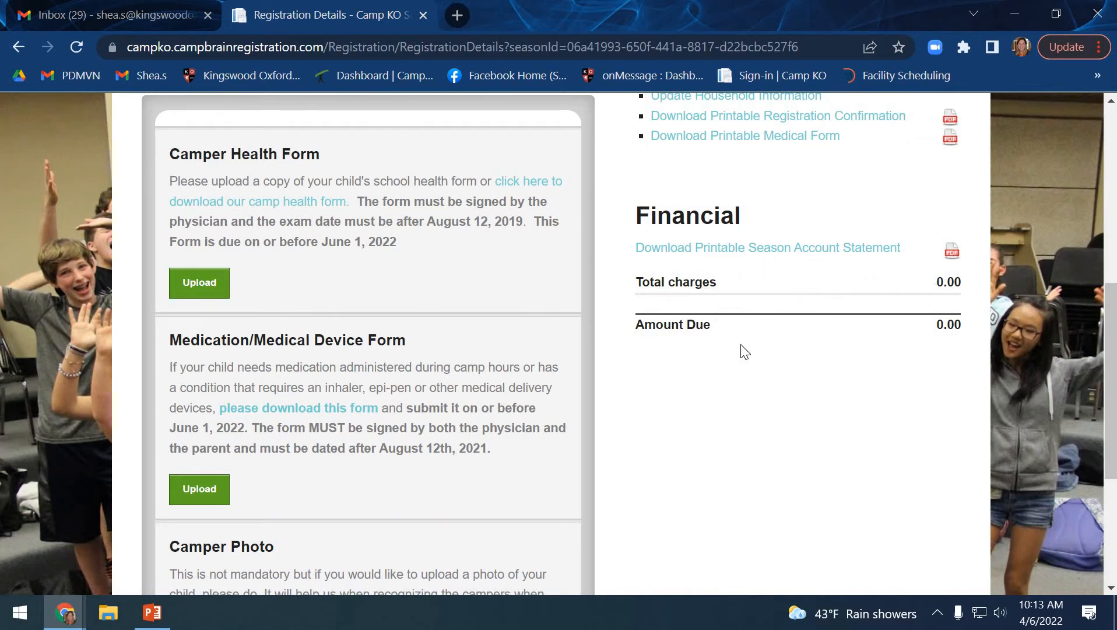
mouse_move(944, 346)
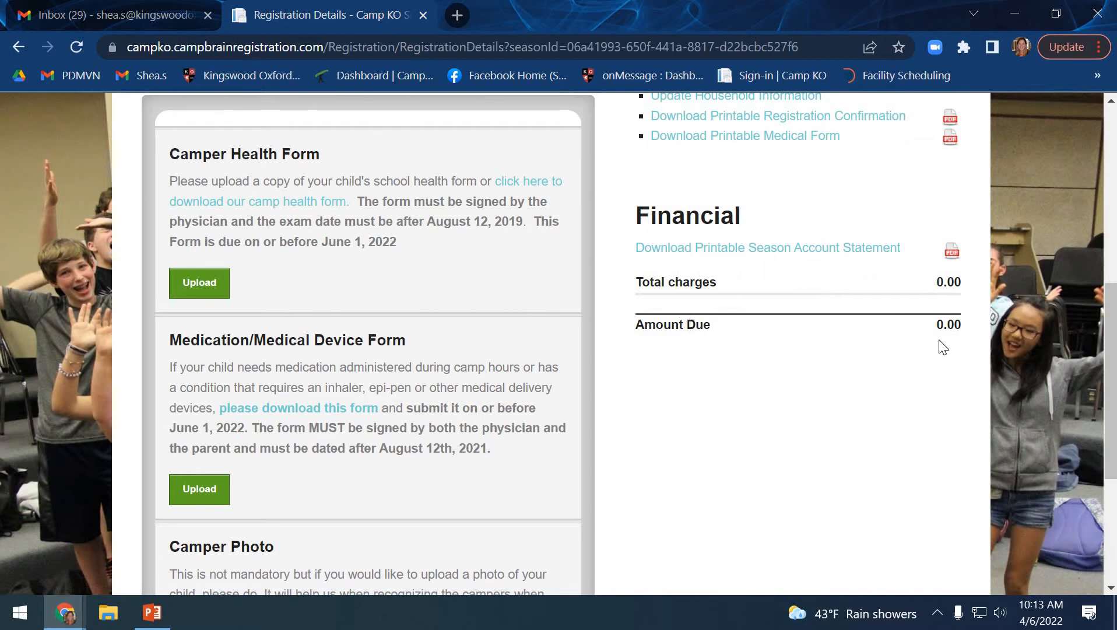
mouse_move(790, 271)
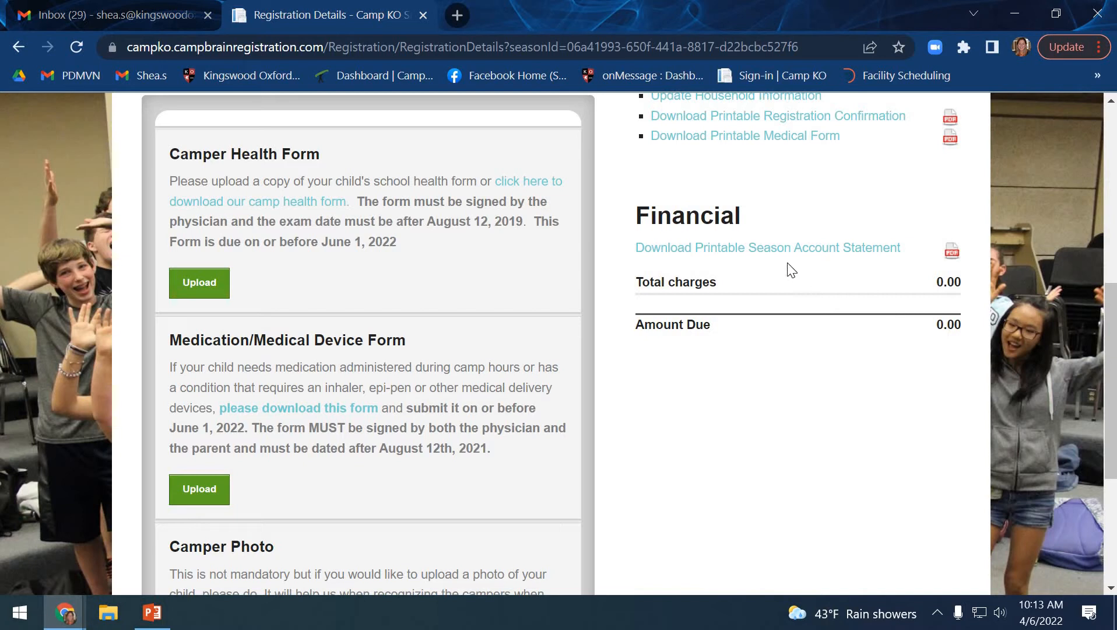
mouse_move(789, 266)
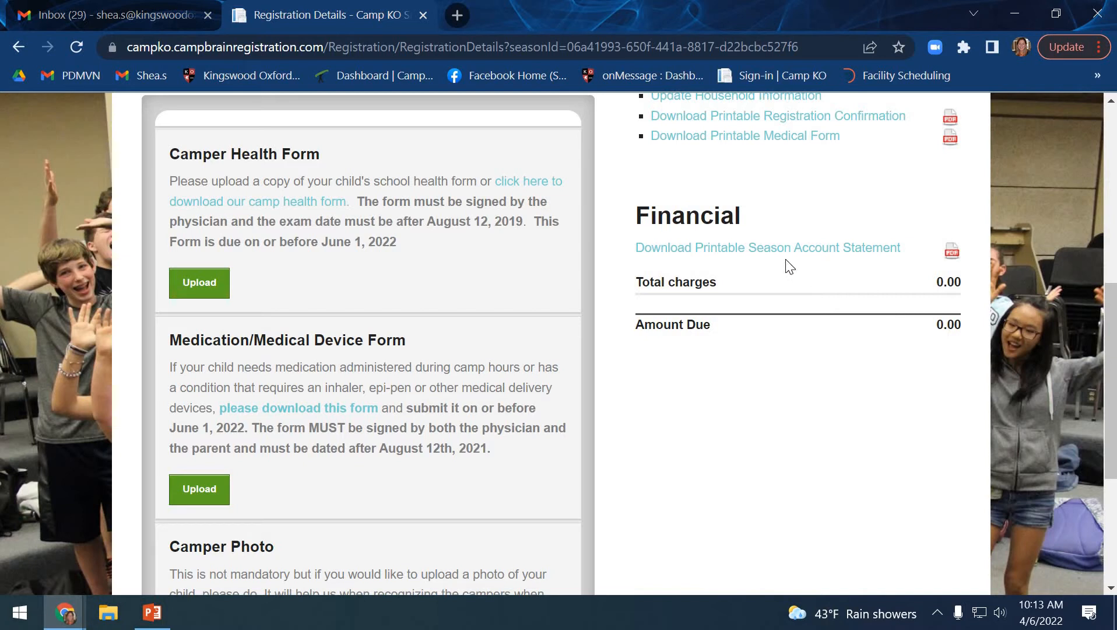
mouse_move(510, 247)
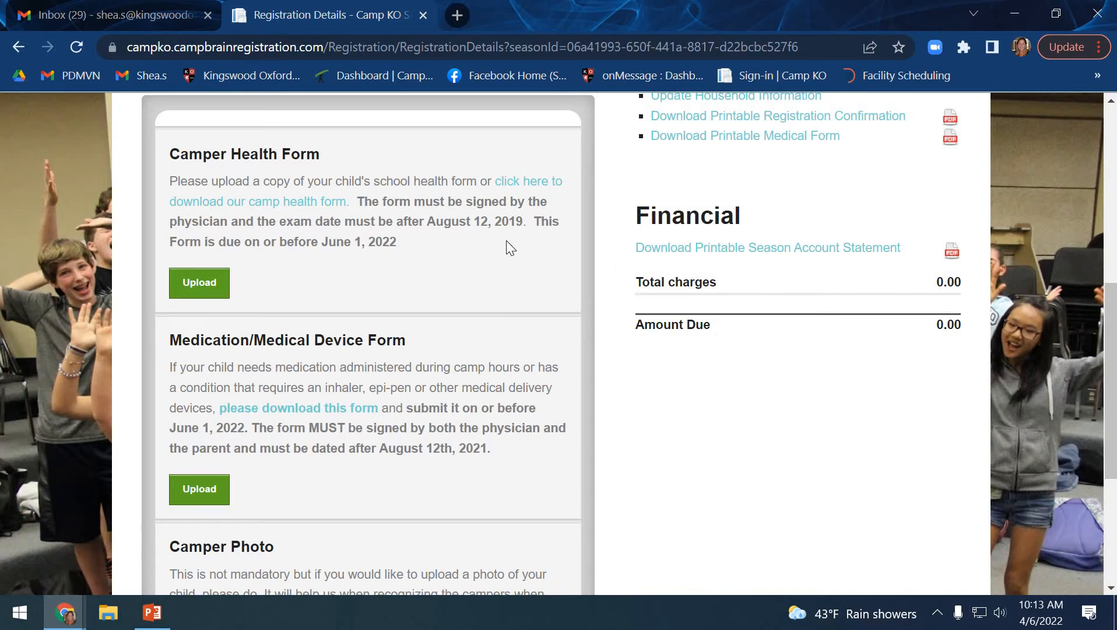
scroll("up", 3)
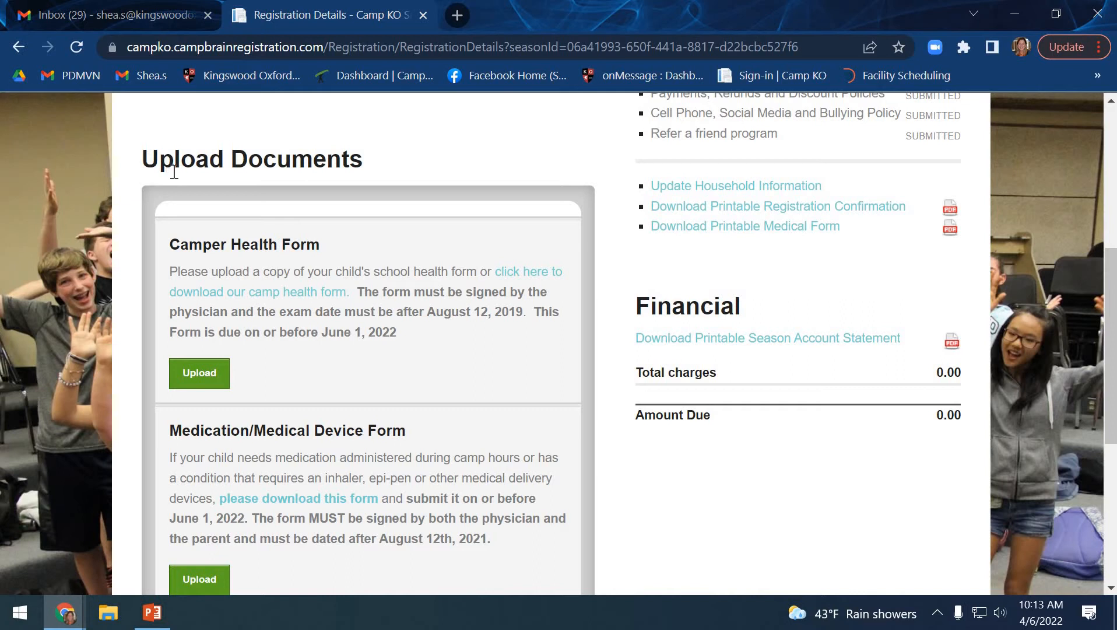
mouse_move(206, 199)
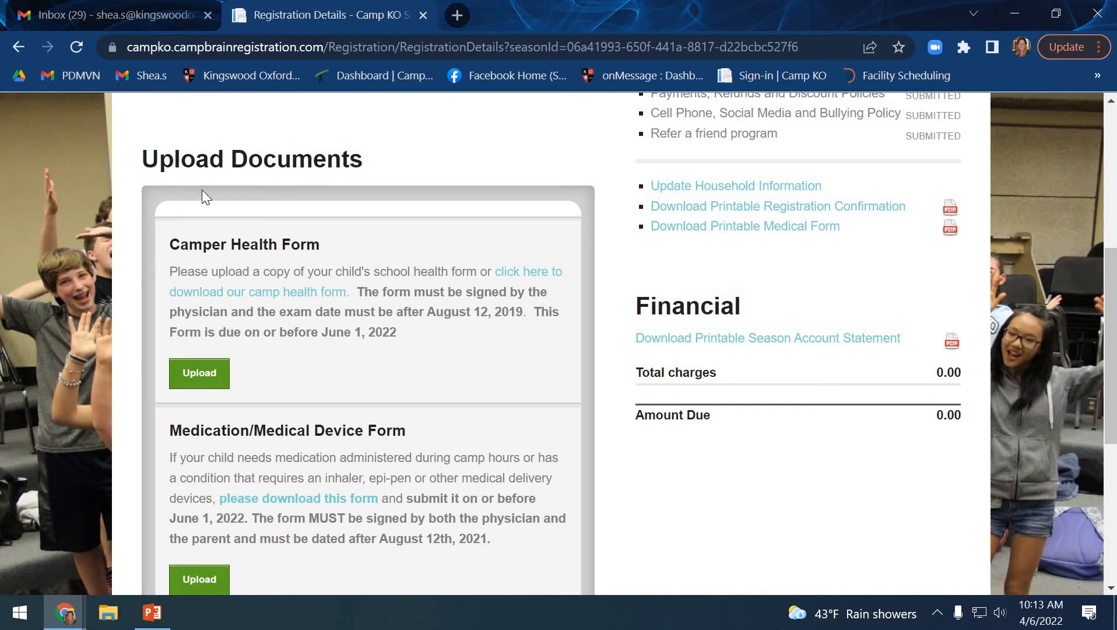
mouse_move(227, 217)
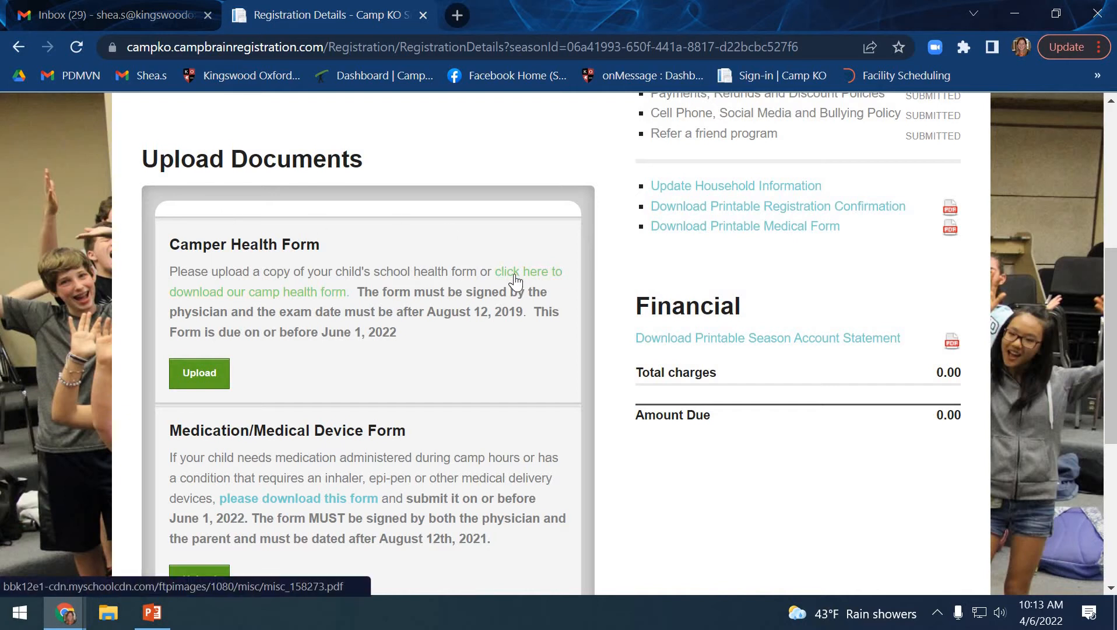
mouse_move(385, 297)
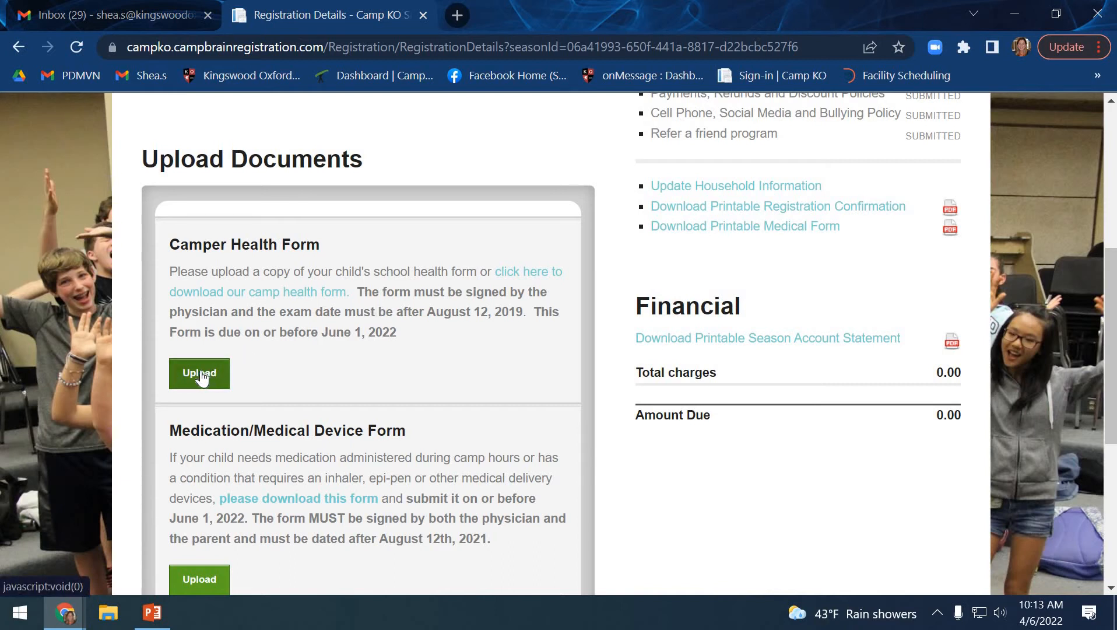
left_click(198, 373)
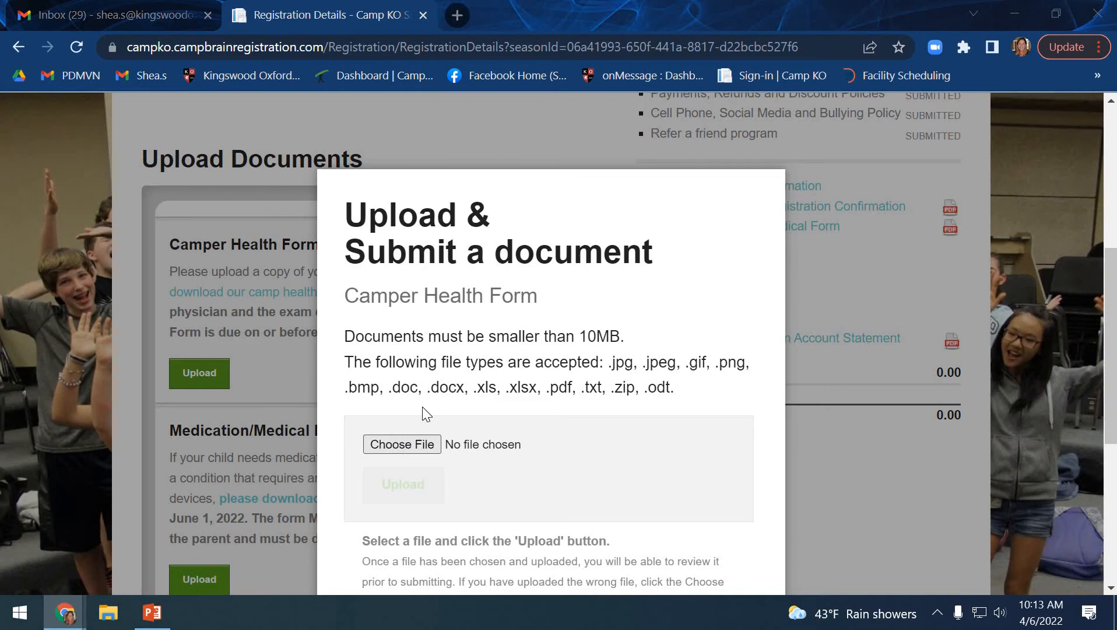
left_click(401, 445)
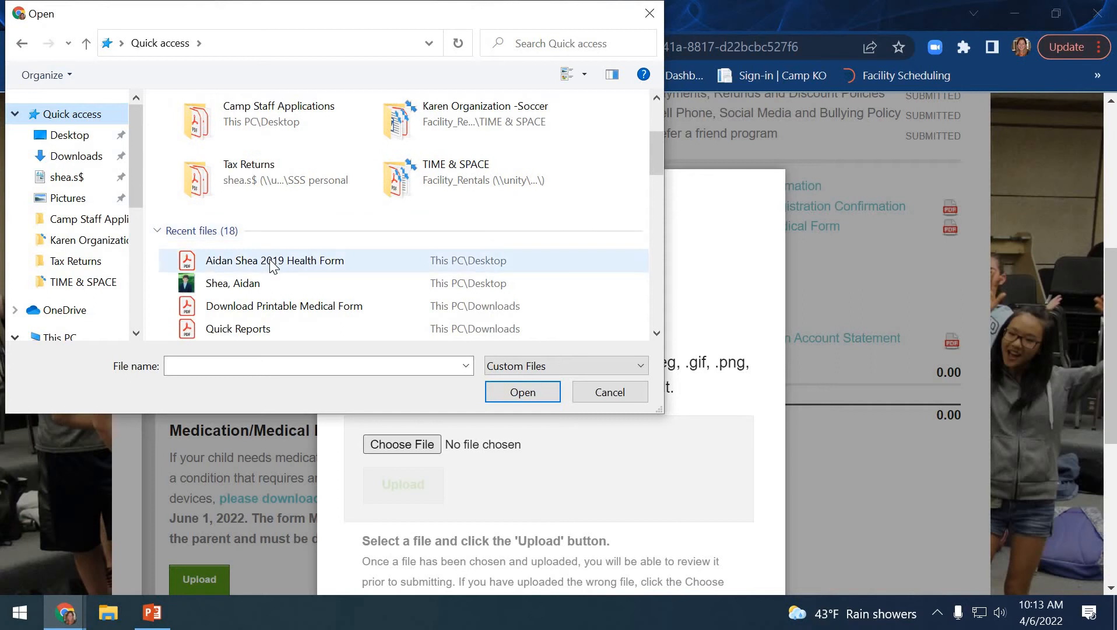
left_click(274, 260)
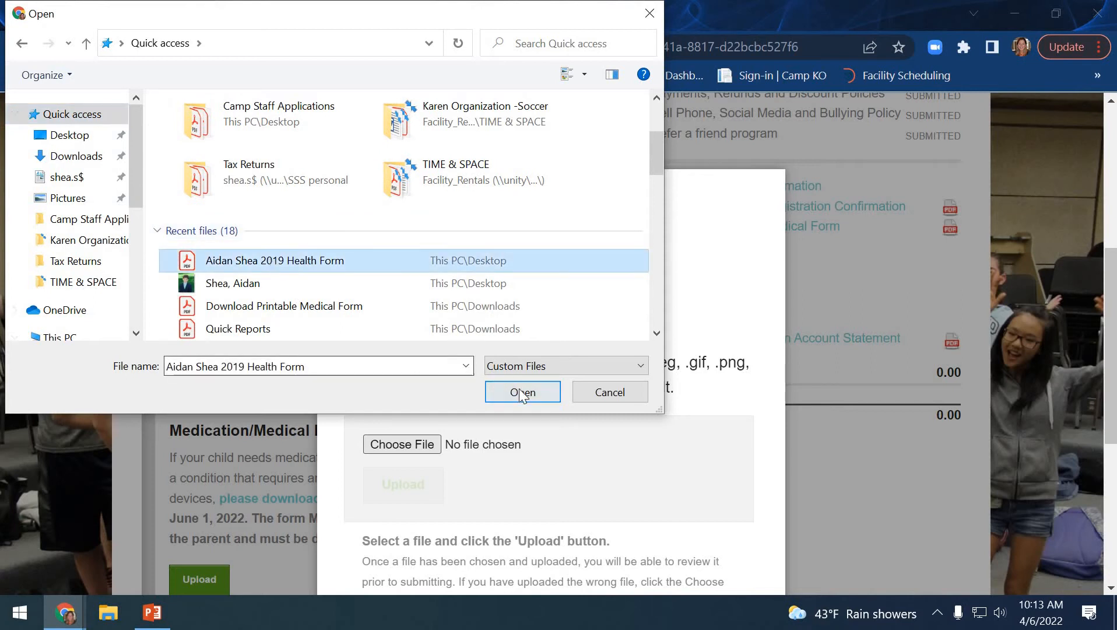
left_click(522, 392)
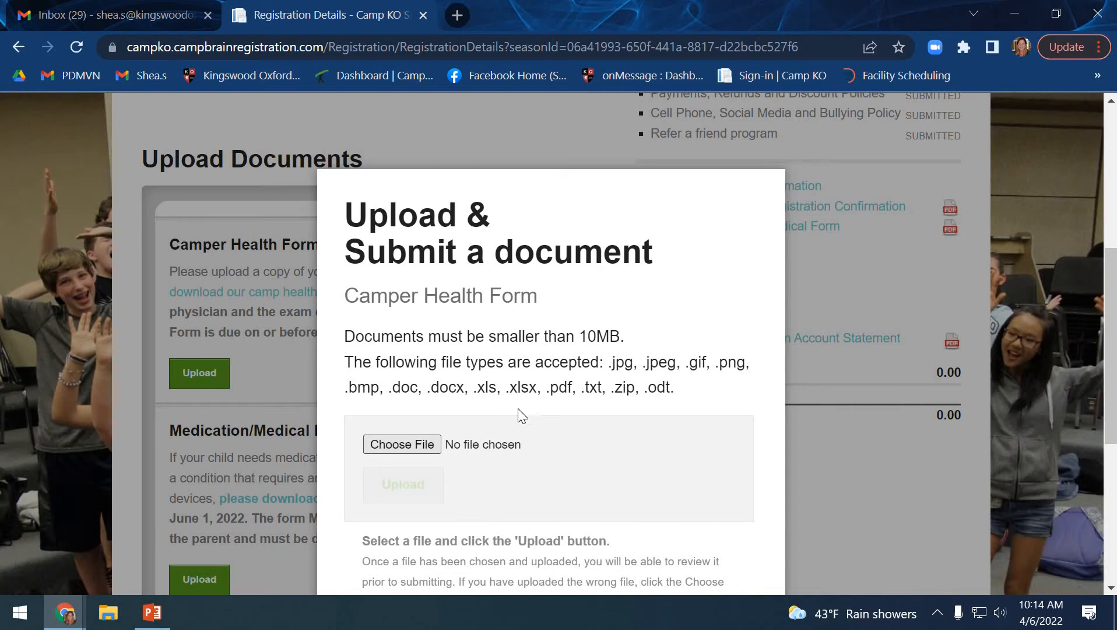
left_click(402, 445)
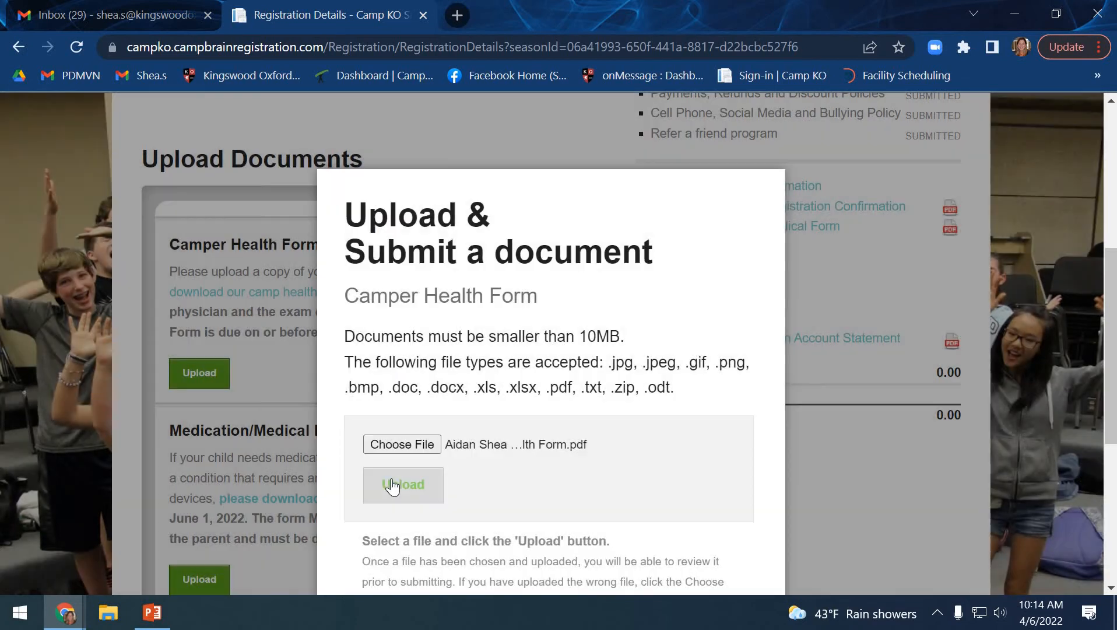
mouse_move(502, 467)
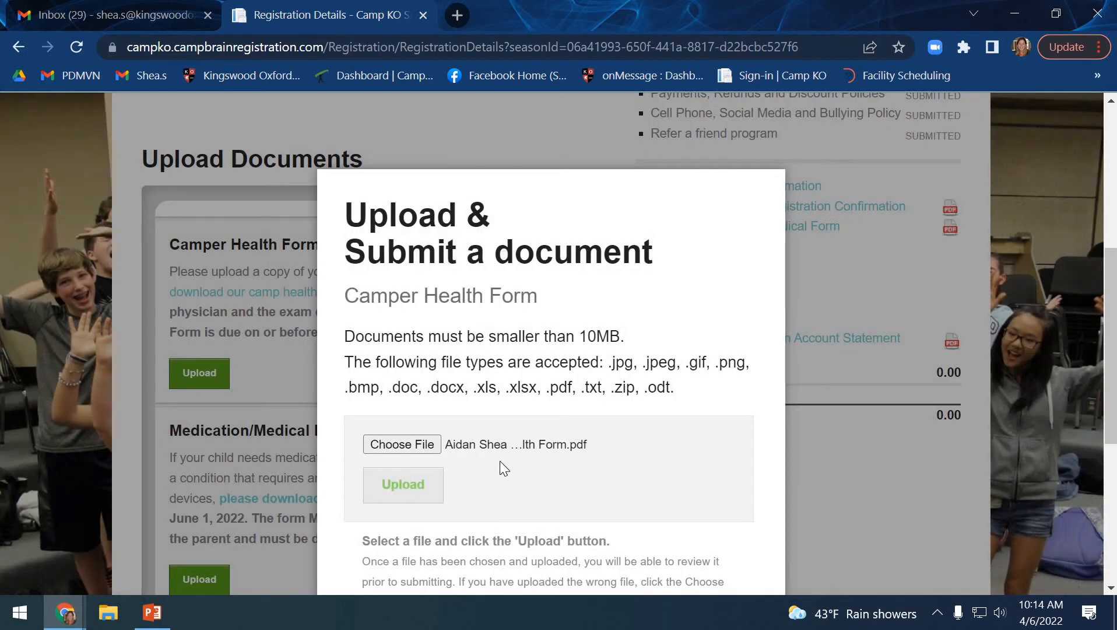
left_click(402, 484)
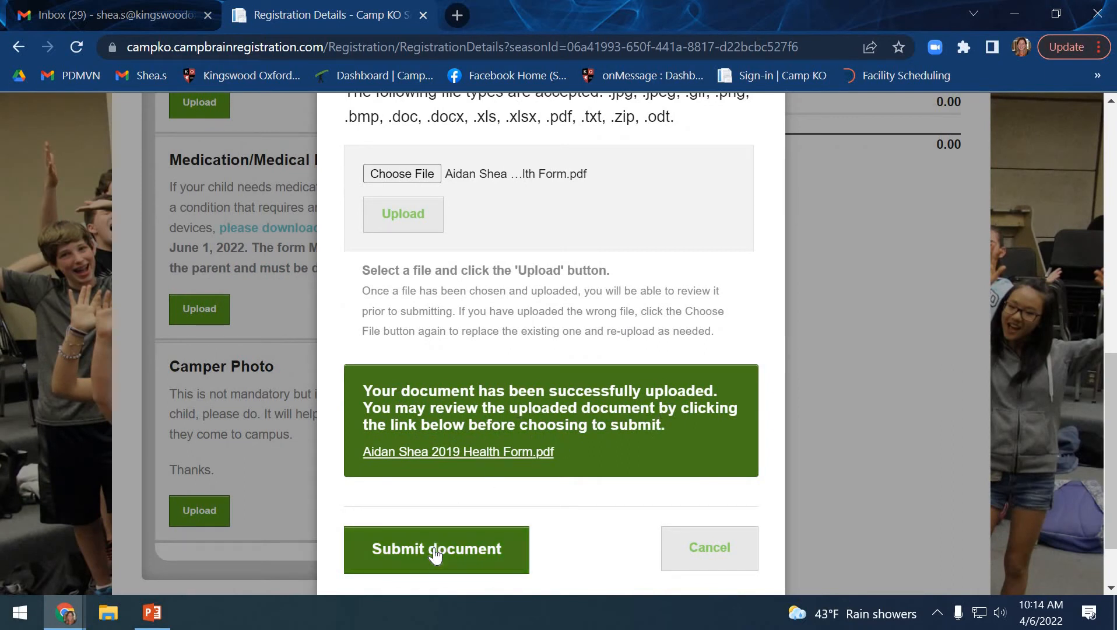
left_click(436, 548)
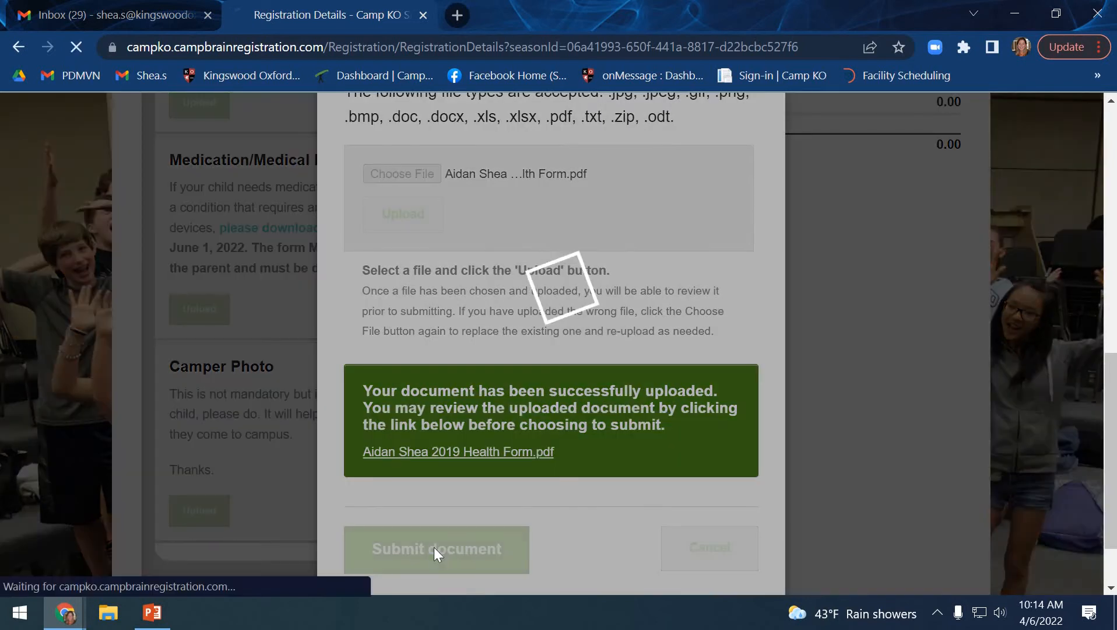
Confirm the Camper Health Form shows SUBMITTED and bring the Camper Photo section into view
left_click(435, 548)
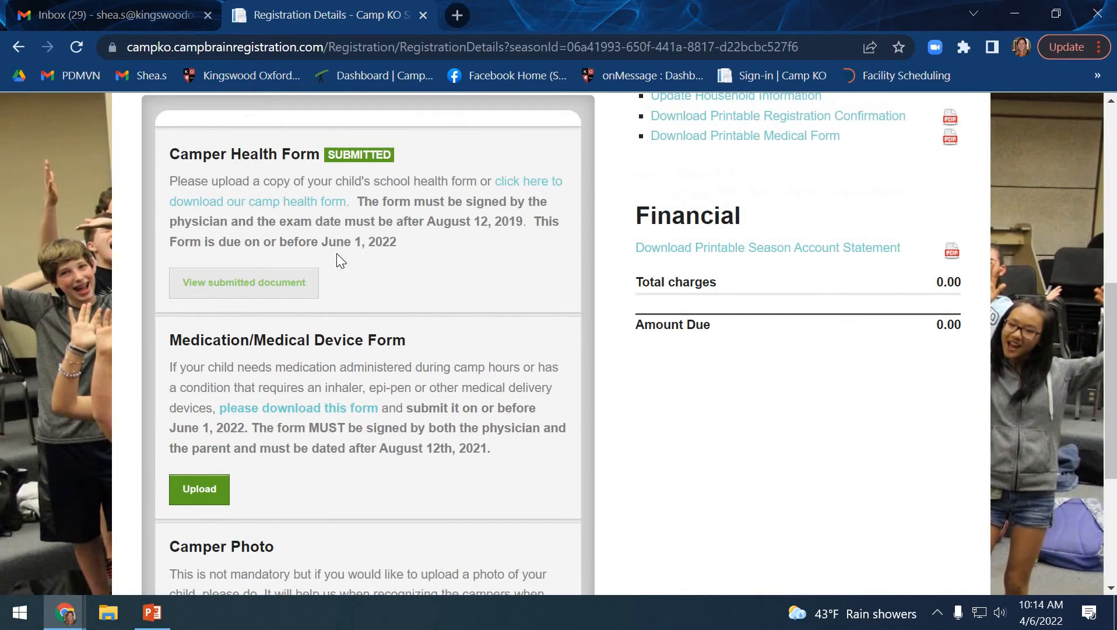
mouse_move(381, 173)
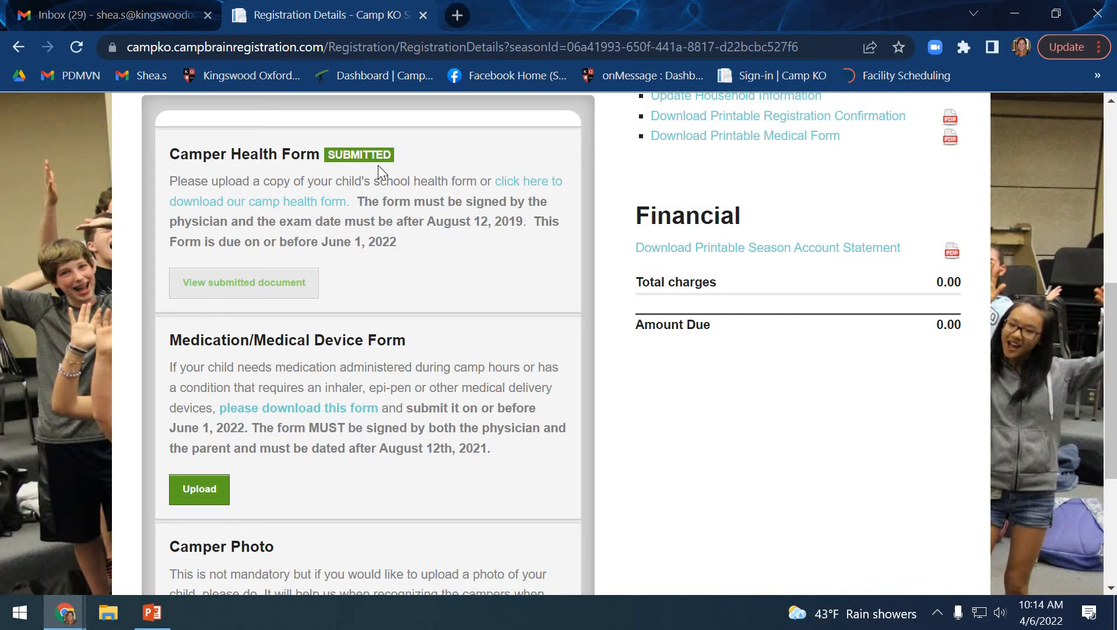
mouse_move(297, 385)
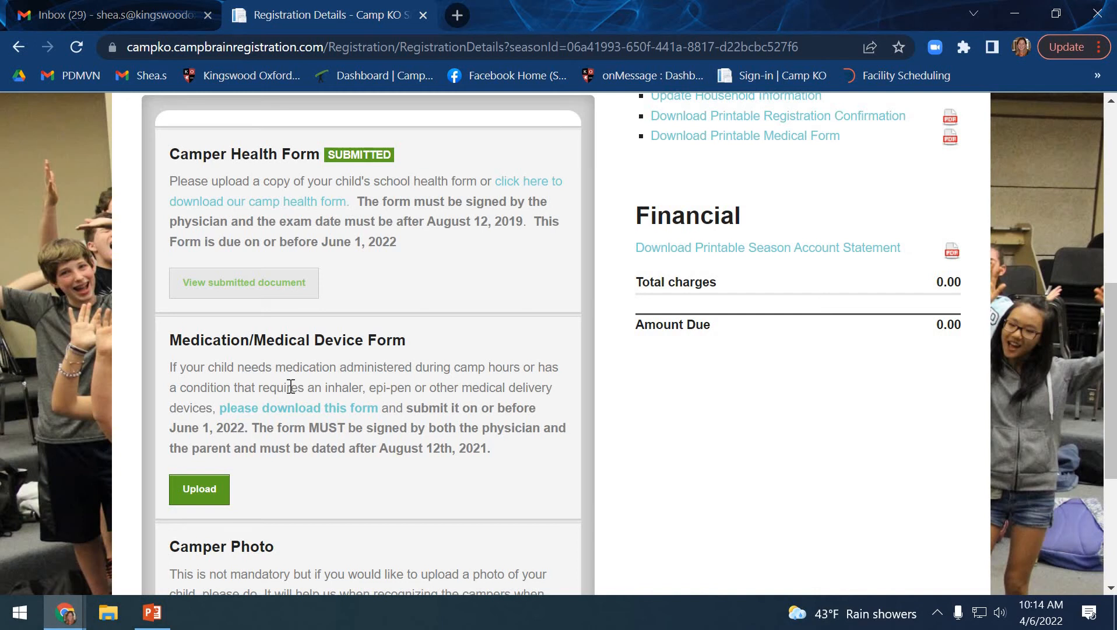
mouse_move(292, 416)
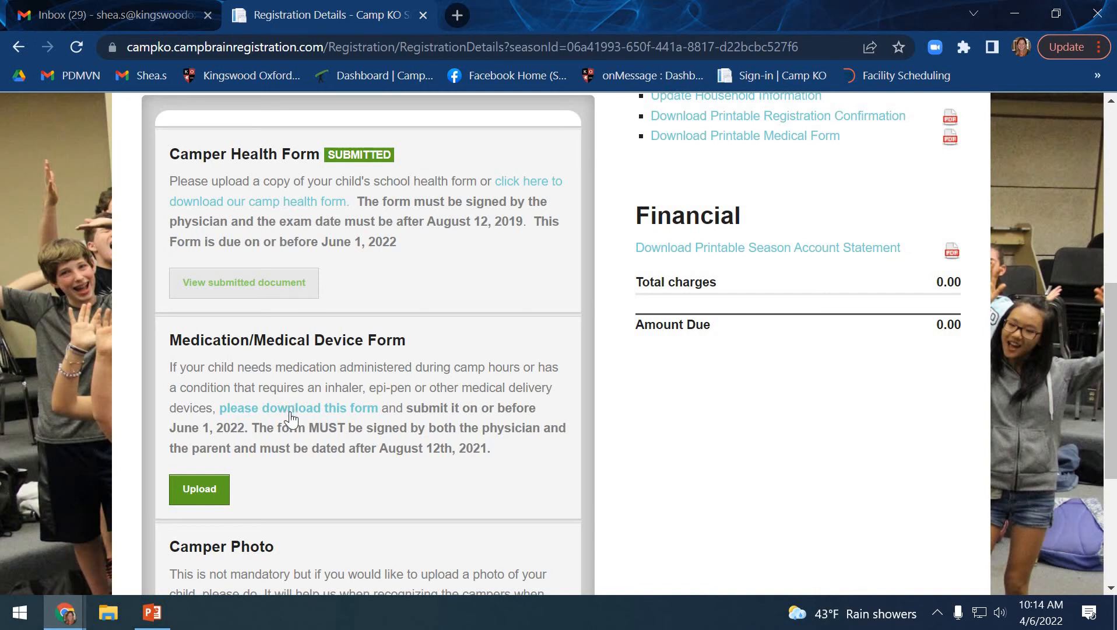
mouse_move(322, 426)
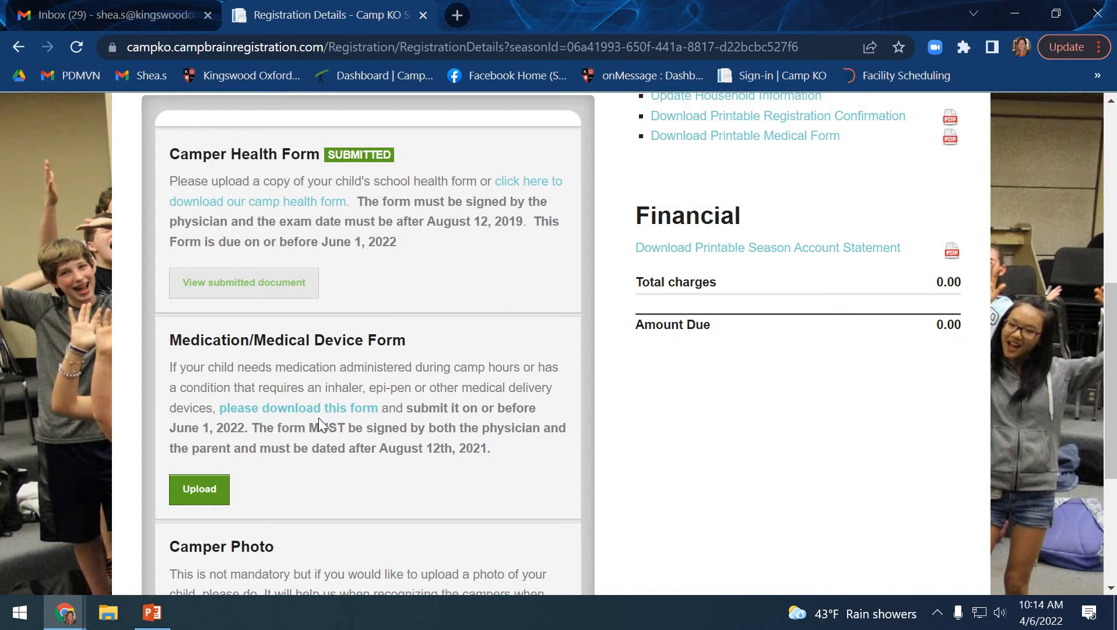
scroll("down", 3)
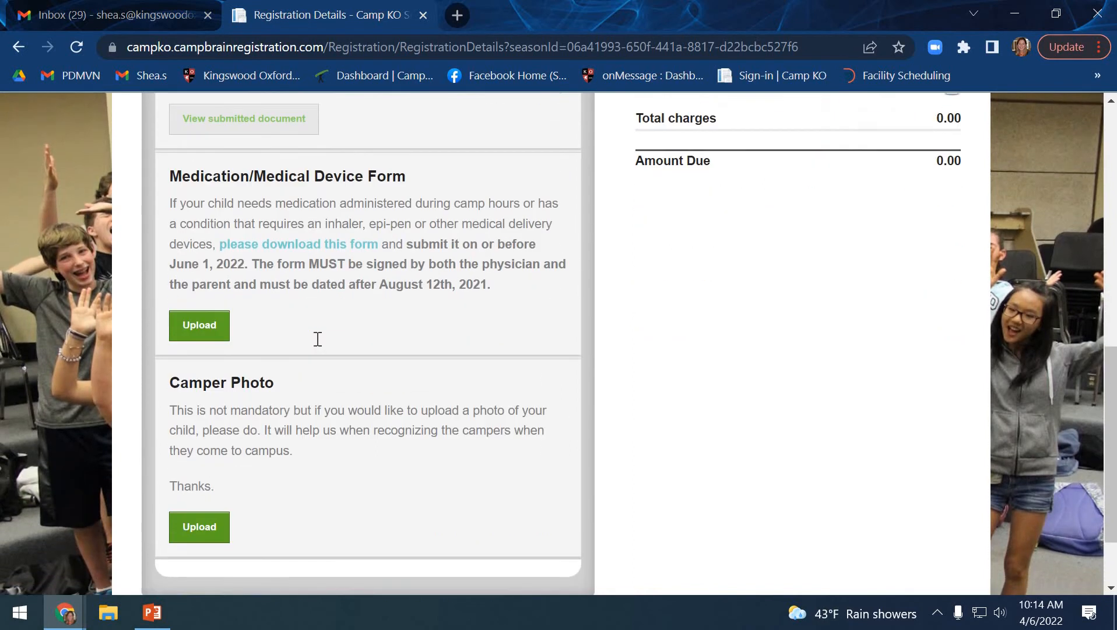
scroll("down", 3)
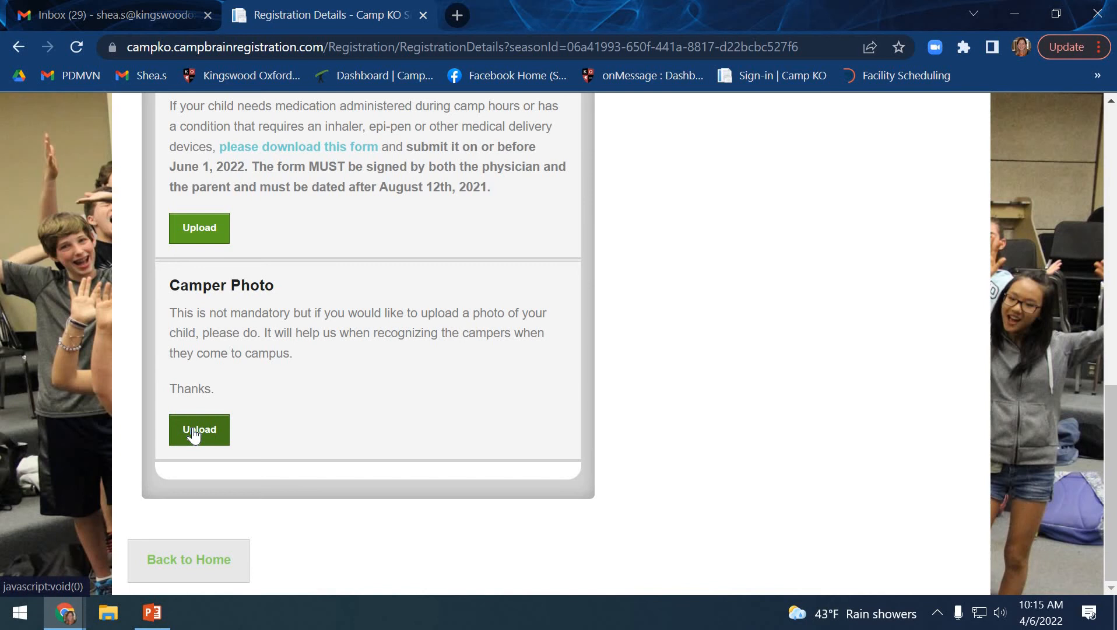
Upload the camper's JPG photo as the Camper Photo and submit it so it shows SUBMITTED
left_click(198, 430)
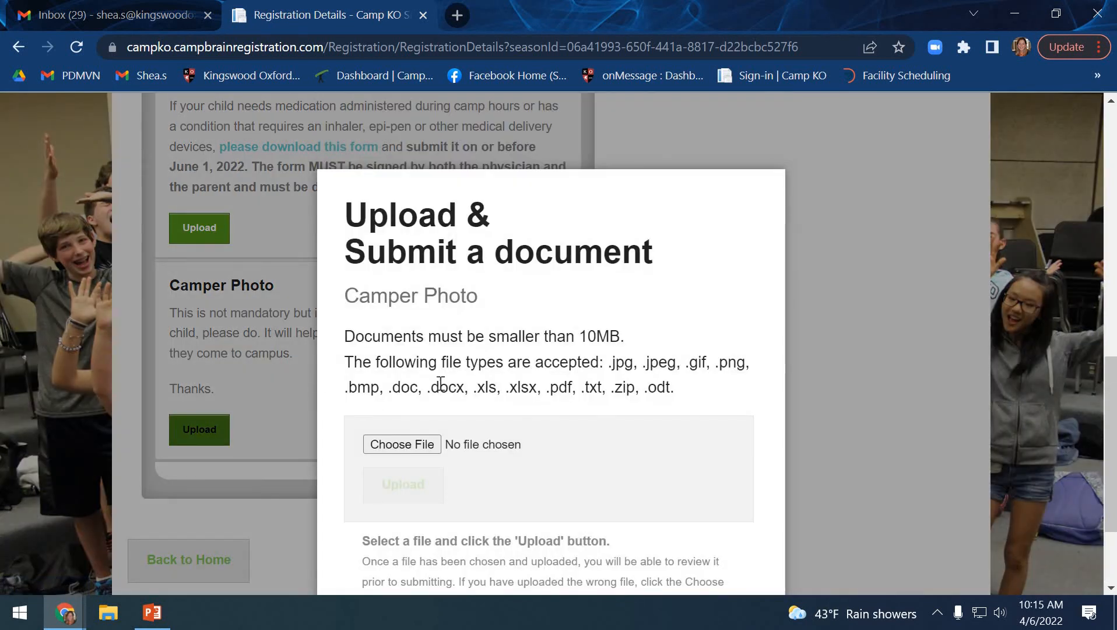
left_click(401, 445)
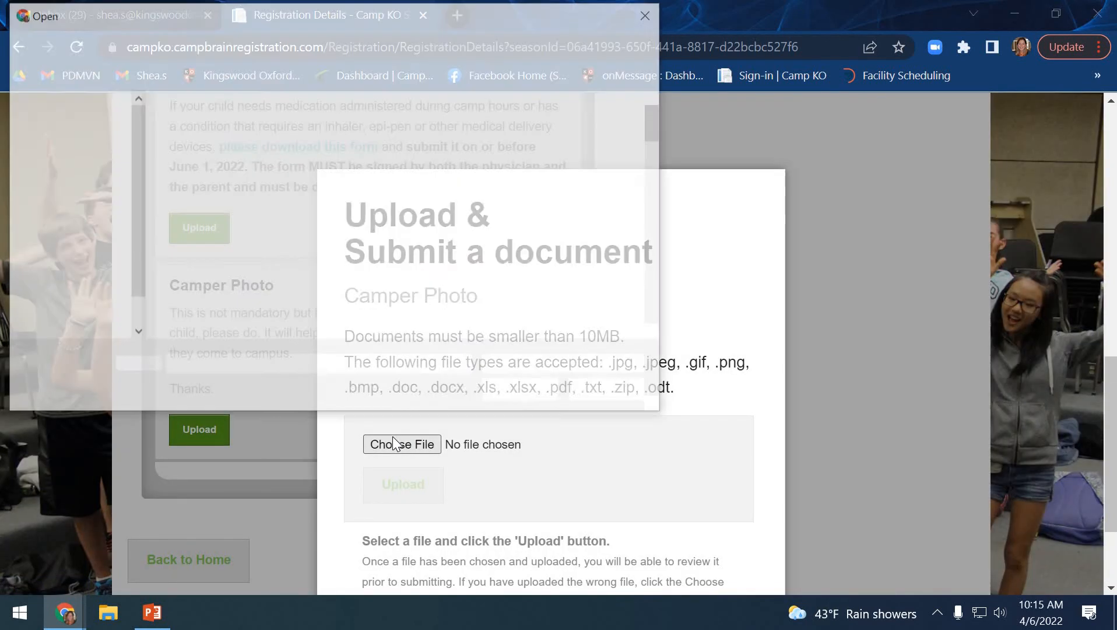
left_click(401, 444)
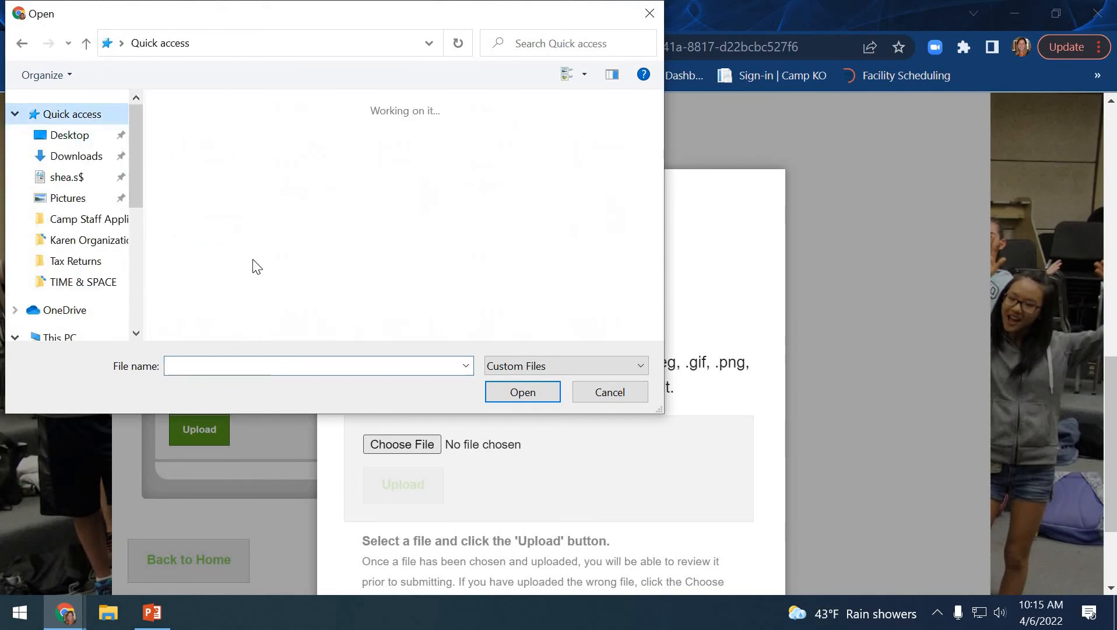
left_click(232, 283)
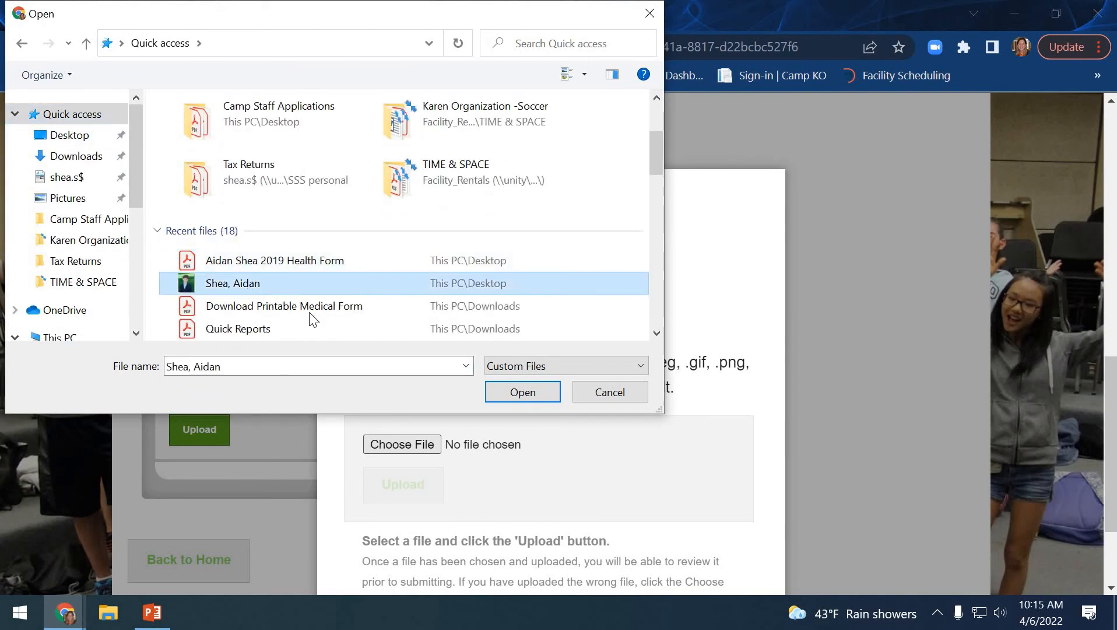
left_click(609, 392)
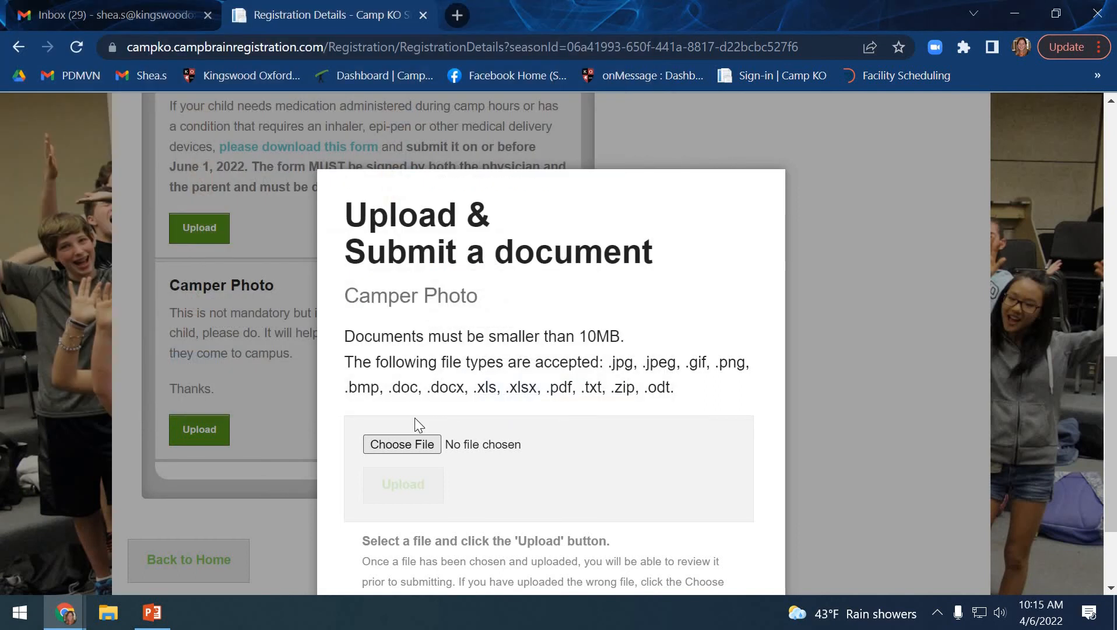
mouse_move(538, 478)
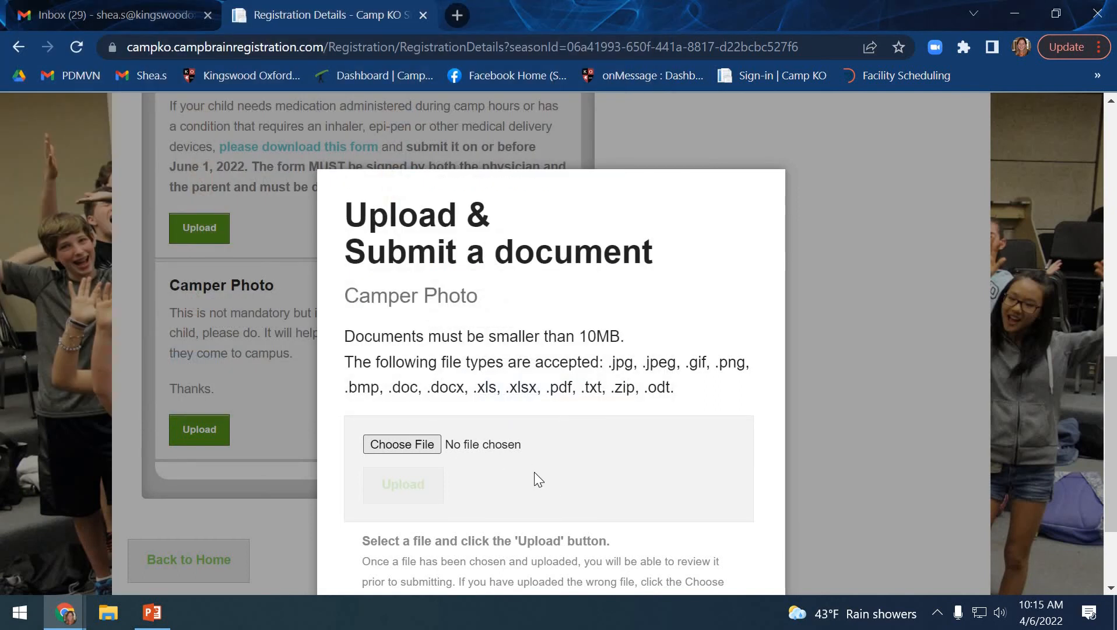
mouse_move(477, 480)
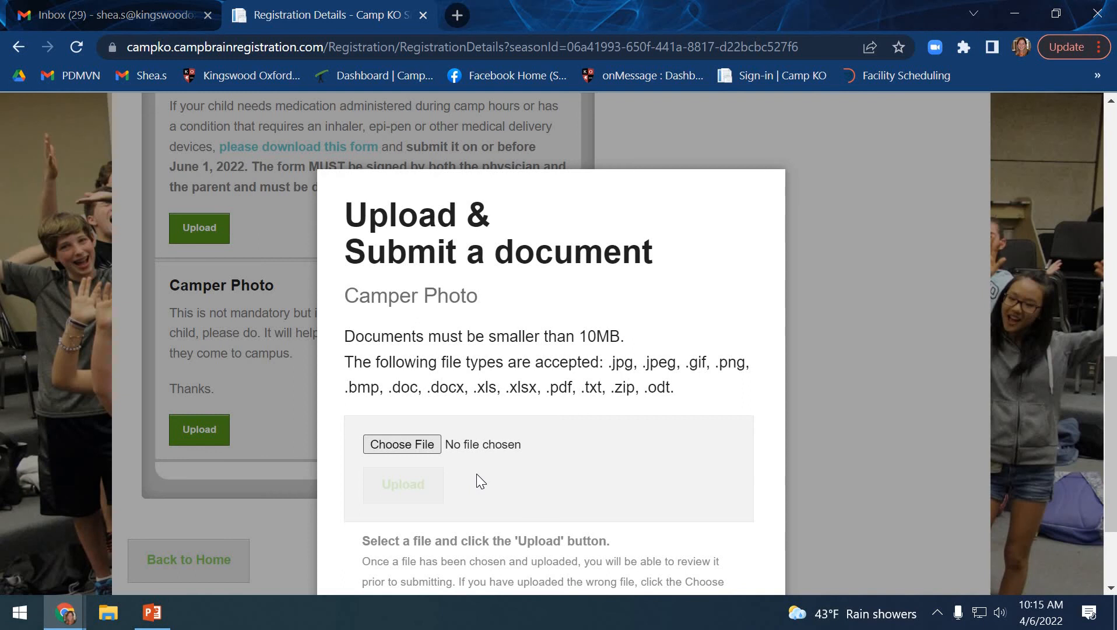
left_click(401, 445)
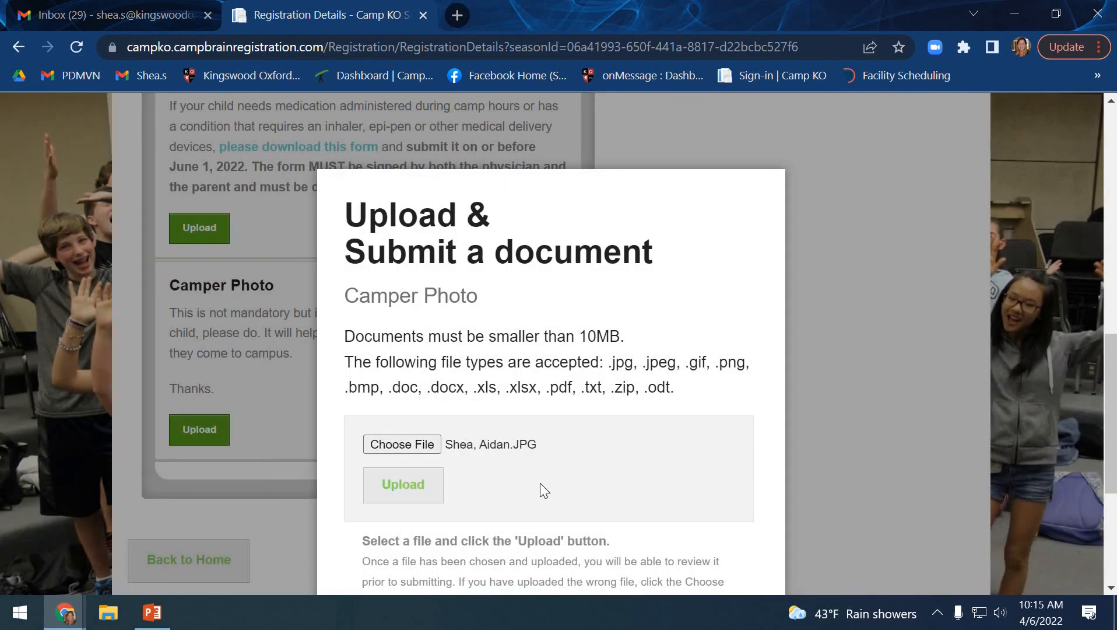
left_click(402, 484)
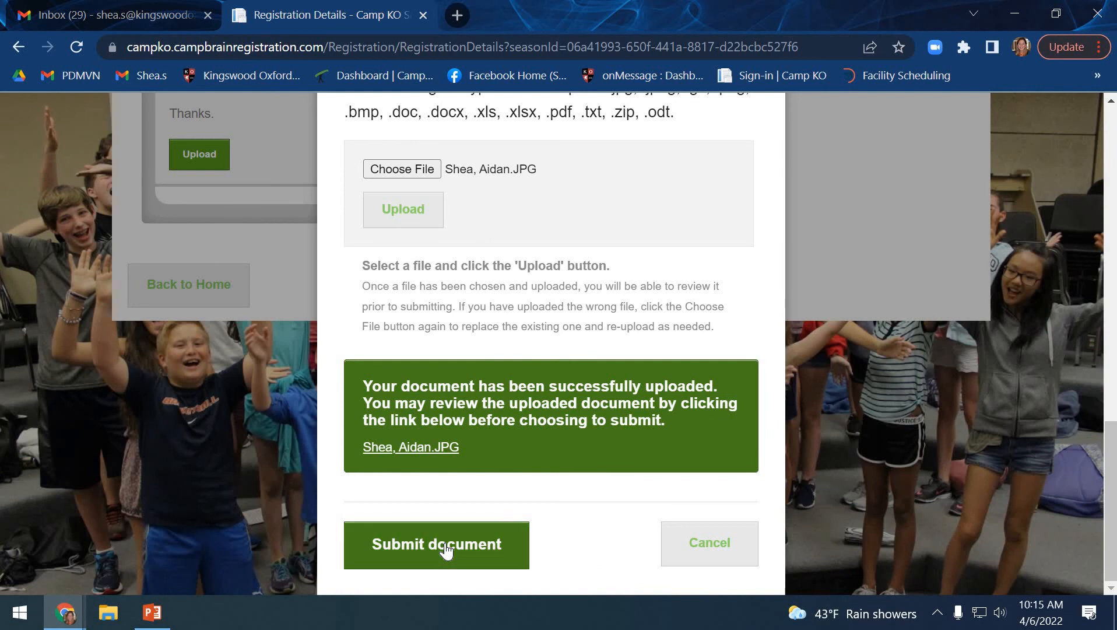
left_click(436, 545)
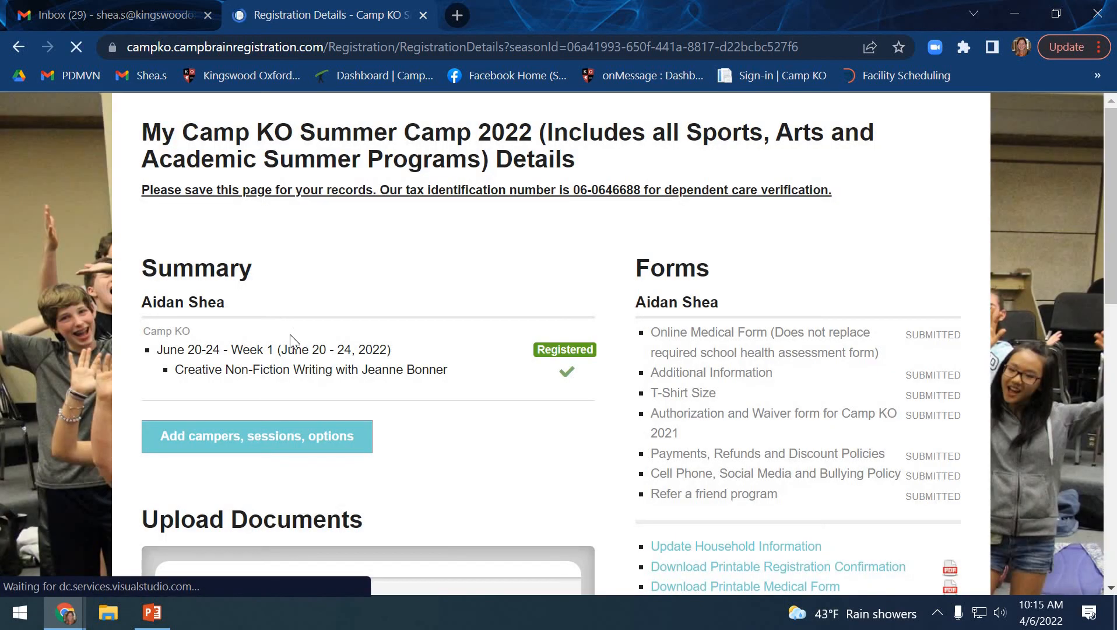
scroll("down", 3)
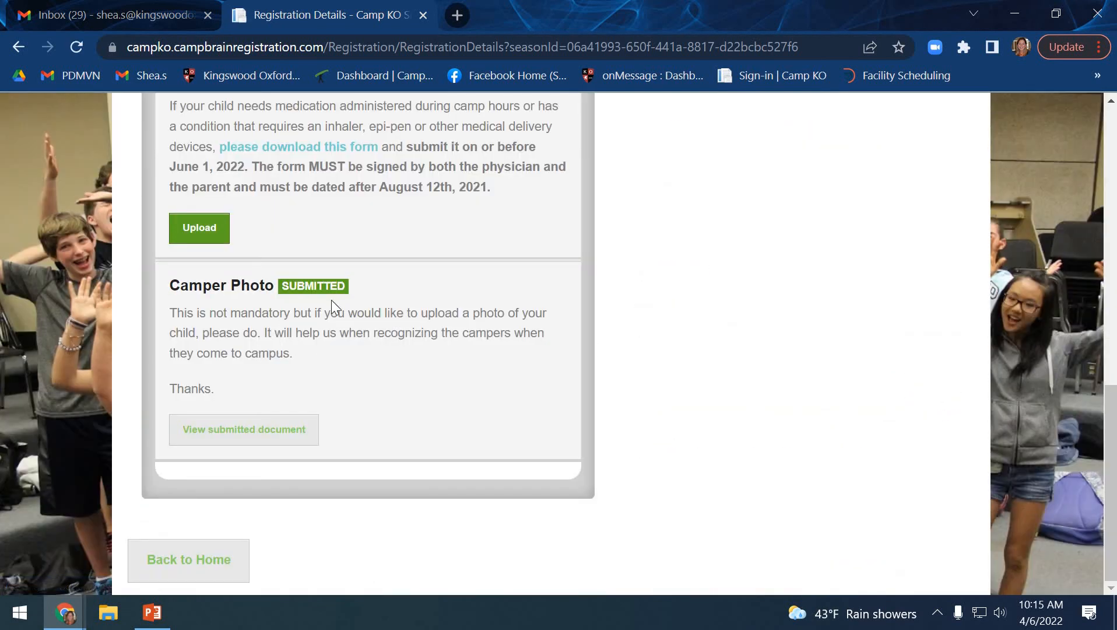
mouse_move(406, 296)
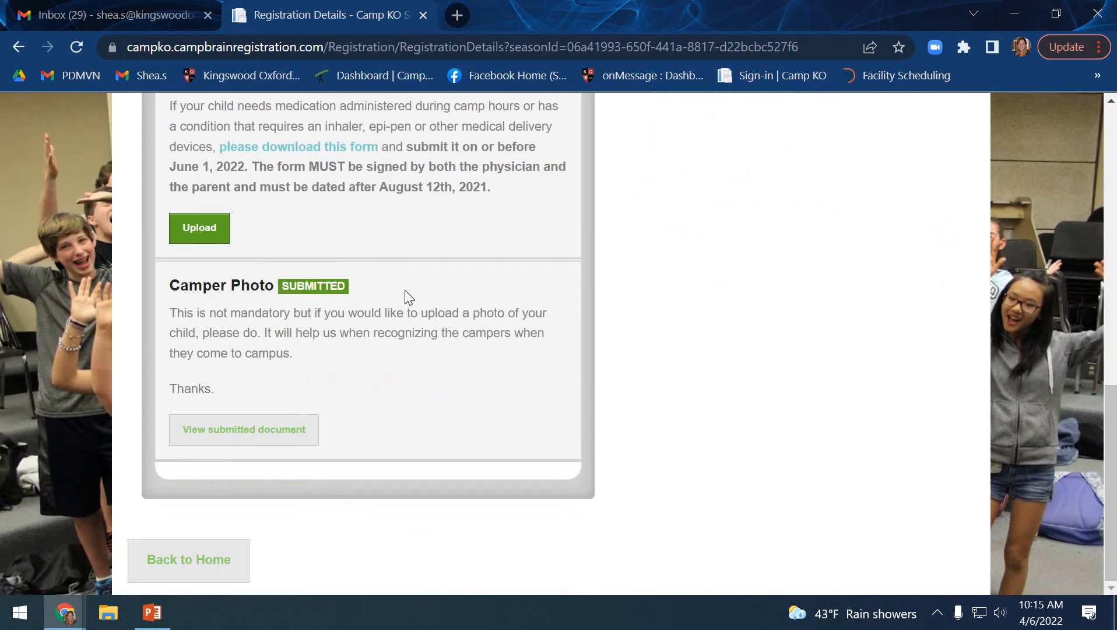
mouse_move(228, 560)
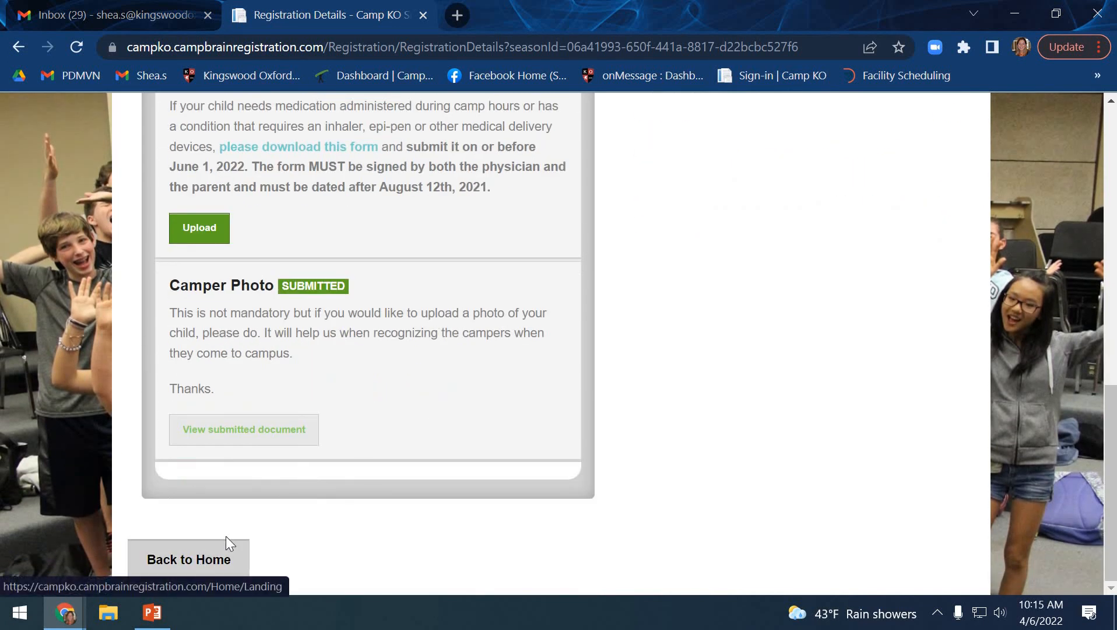
Return to the Camp KO registration homepage via Back to Home
left_click(188, 560)
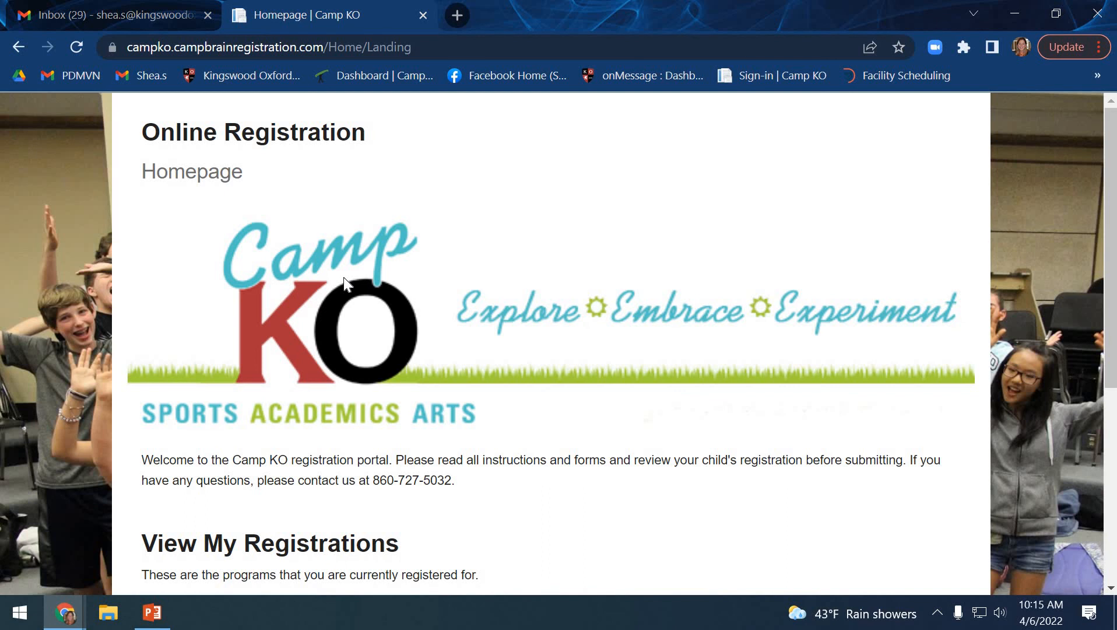
mouse_move(381, 497)
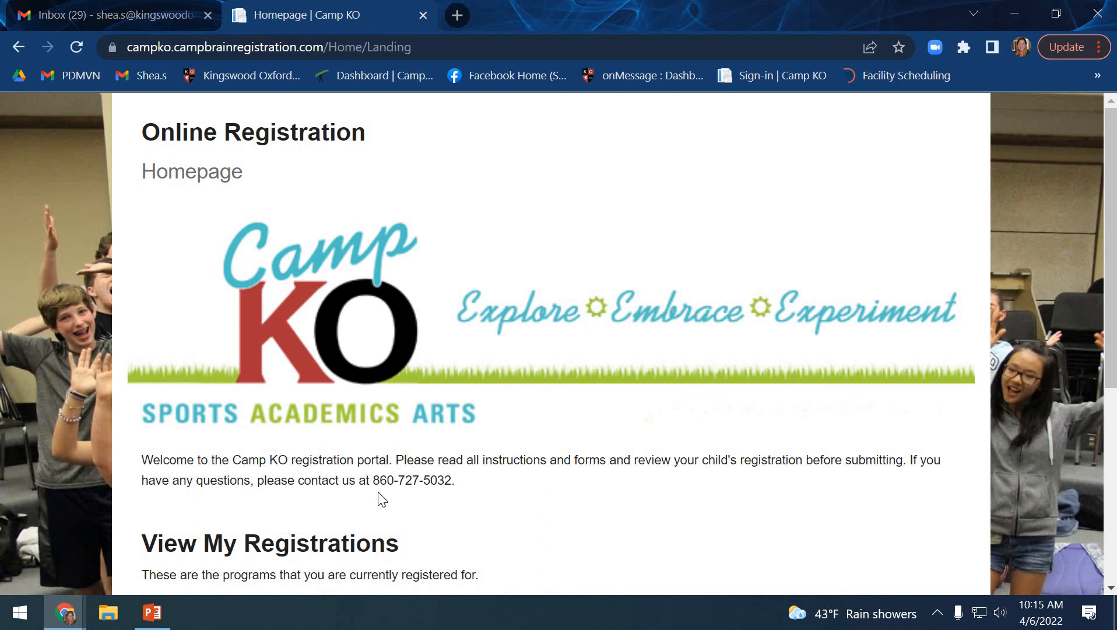
mouse_move(417, 497)
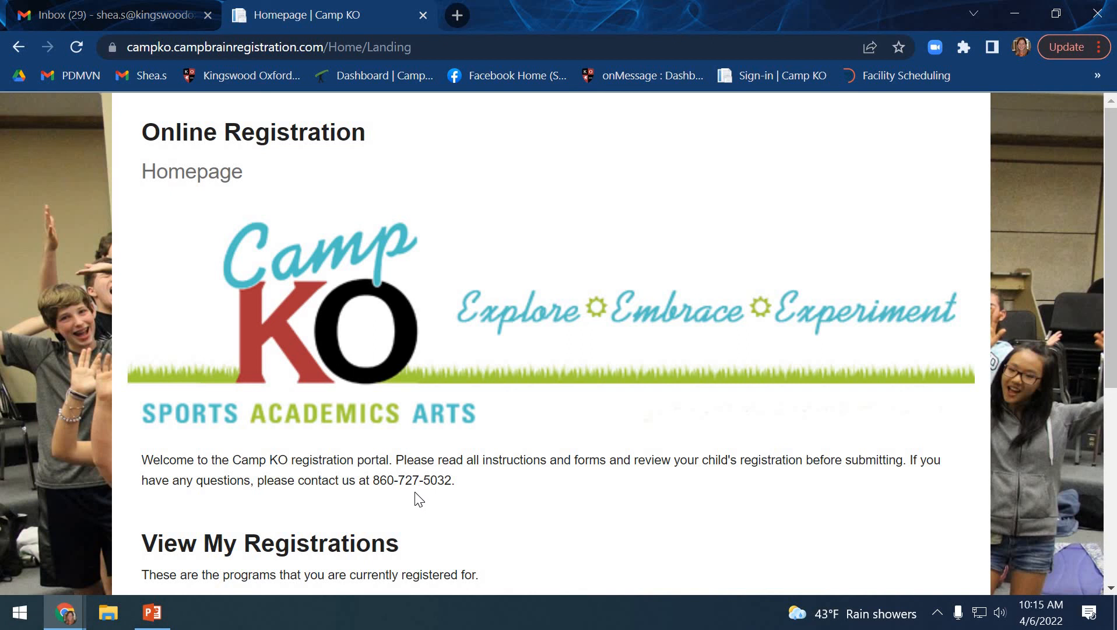
mouse_move(444, 493)
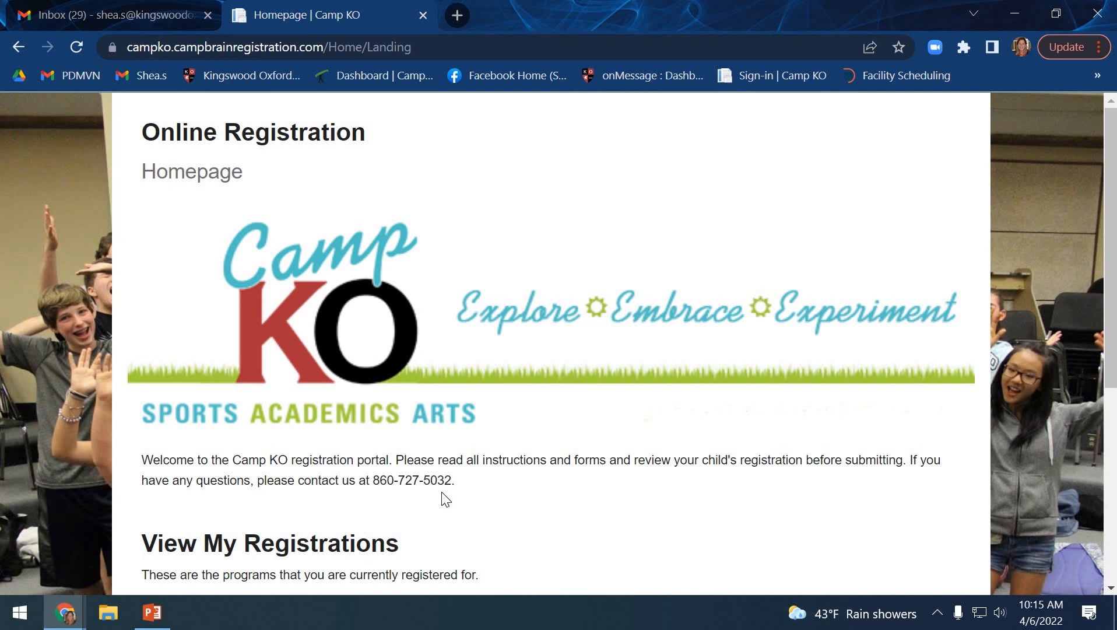
mouse_move(433, 435)
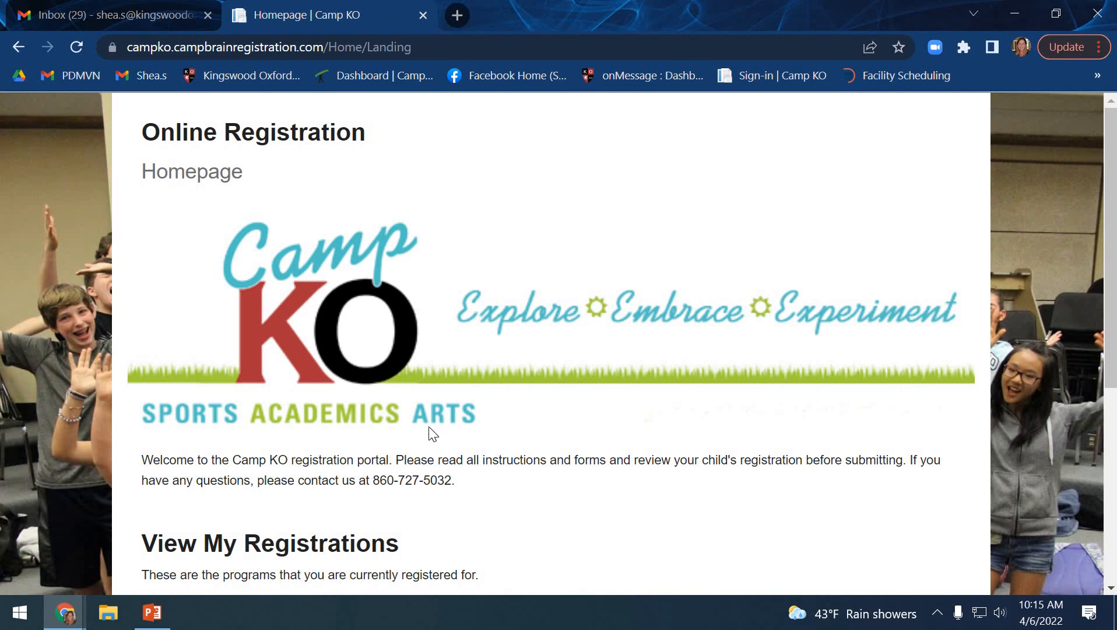